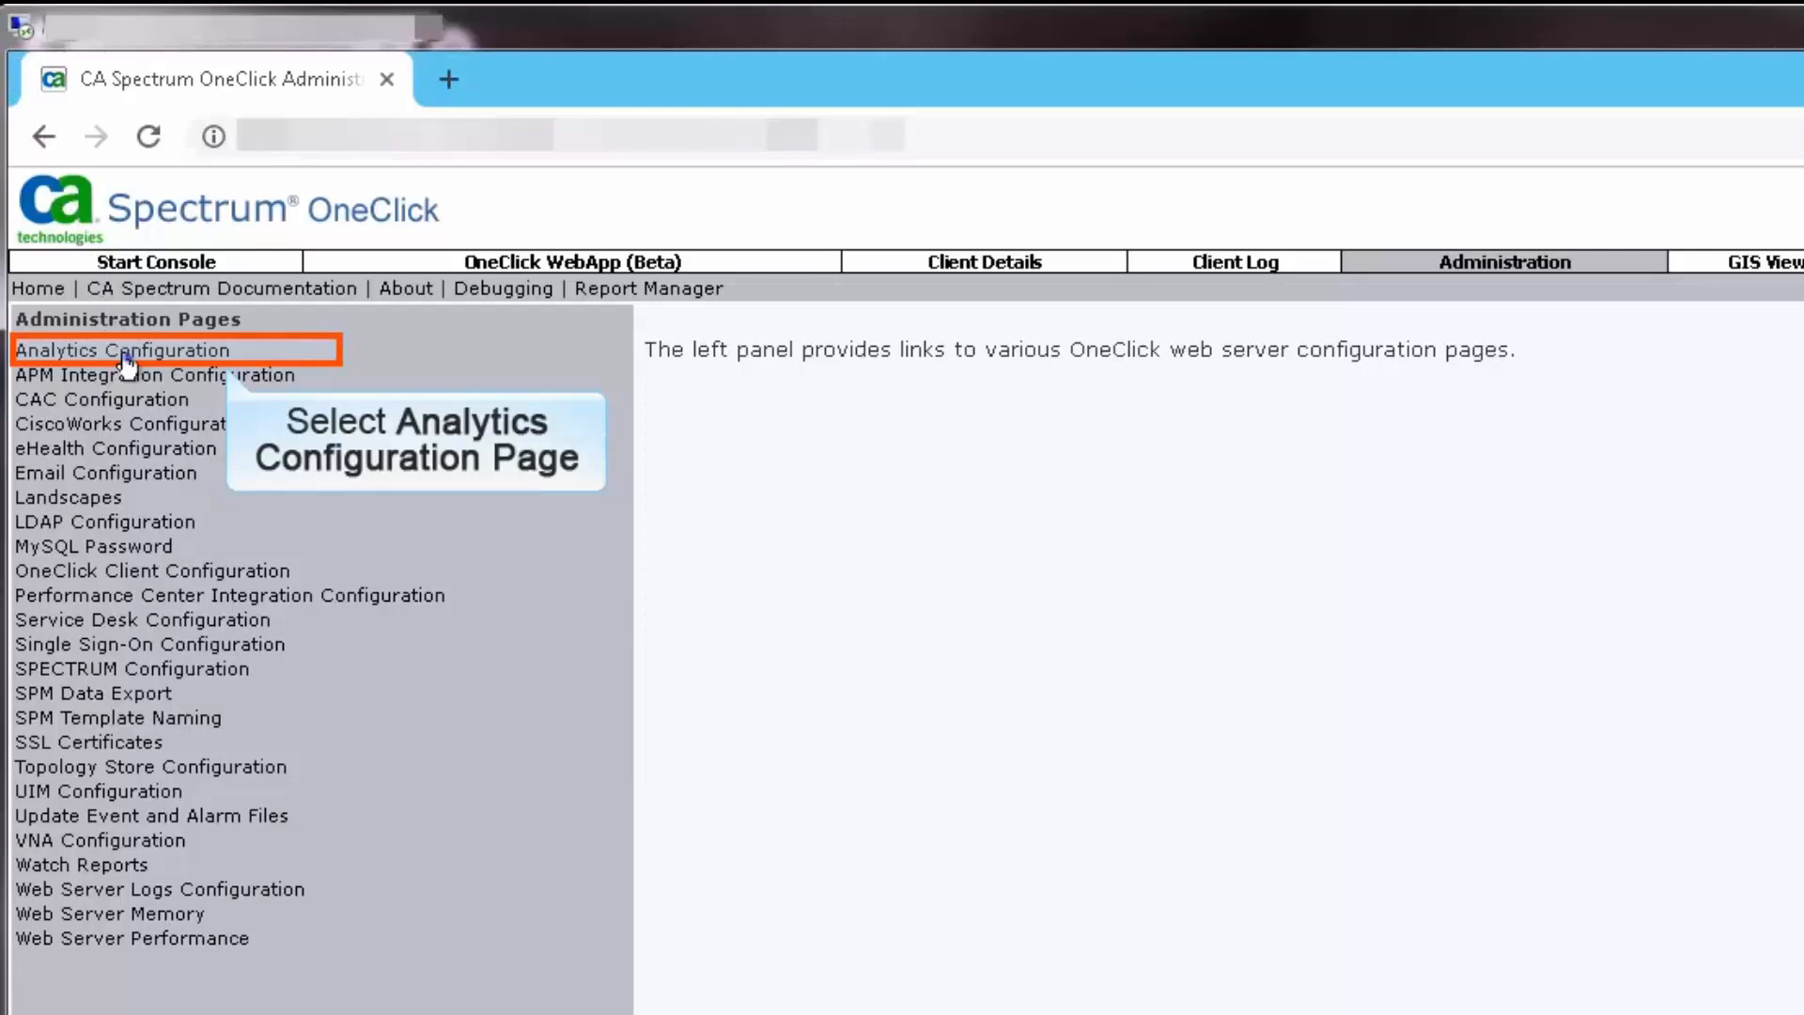
Open Analytics Configuration under OneClick's Administration tab to reach the Spectrum Data Publisher download.
left_click(122, 349)
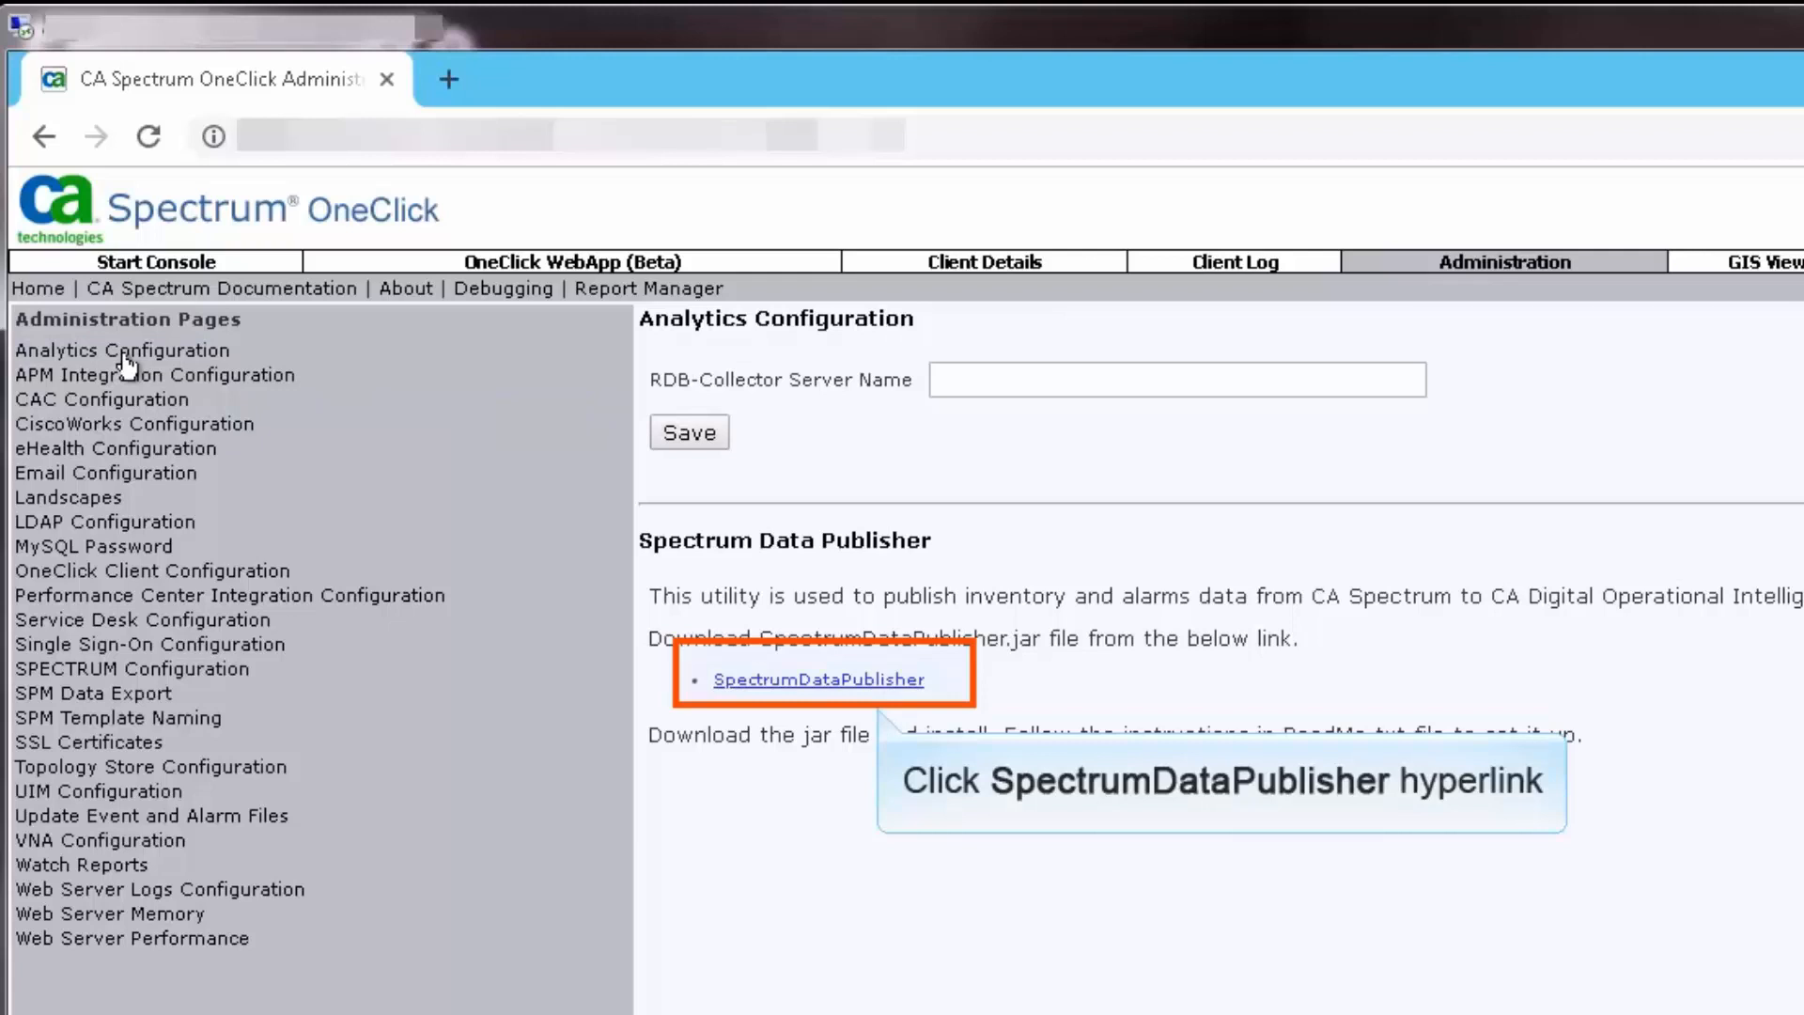
Download the SpectrumDataPublisher jar, run it, and install into C:\win32app.
left_click(819, 679)
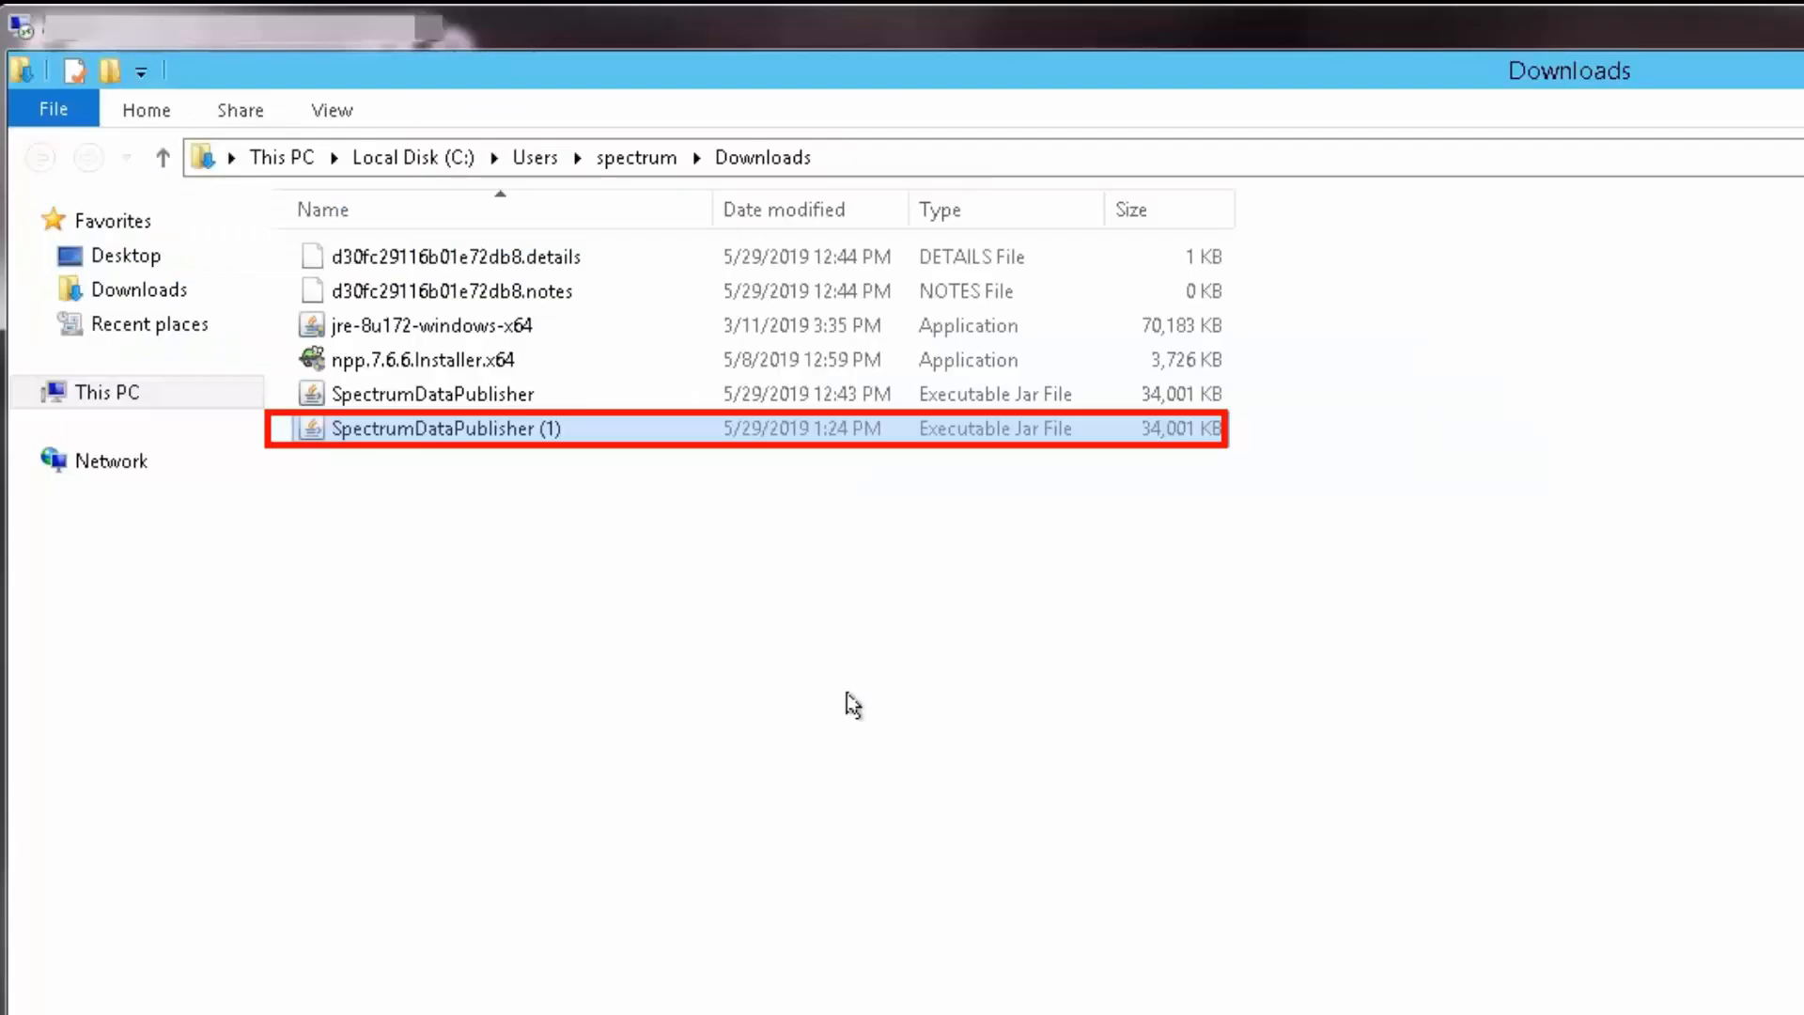
mouse_move(481, 441)
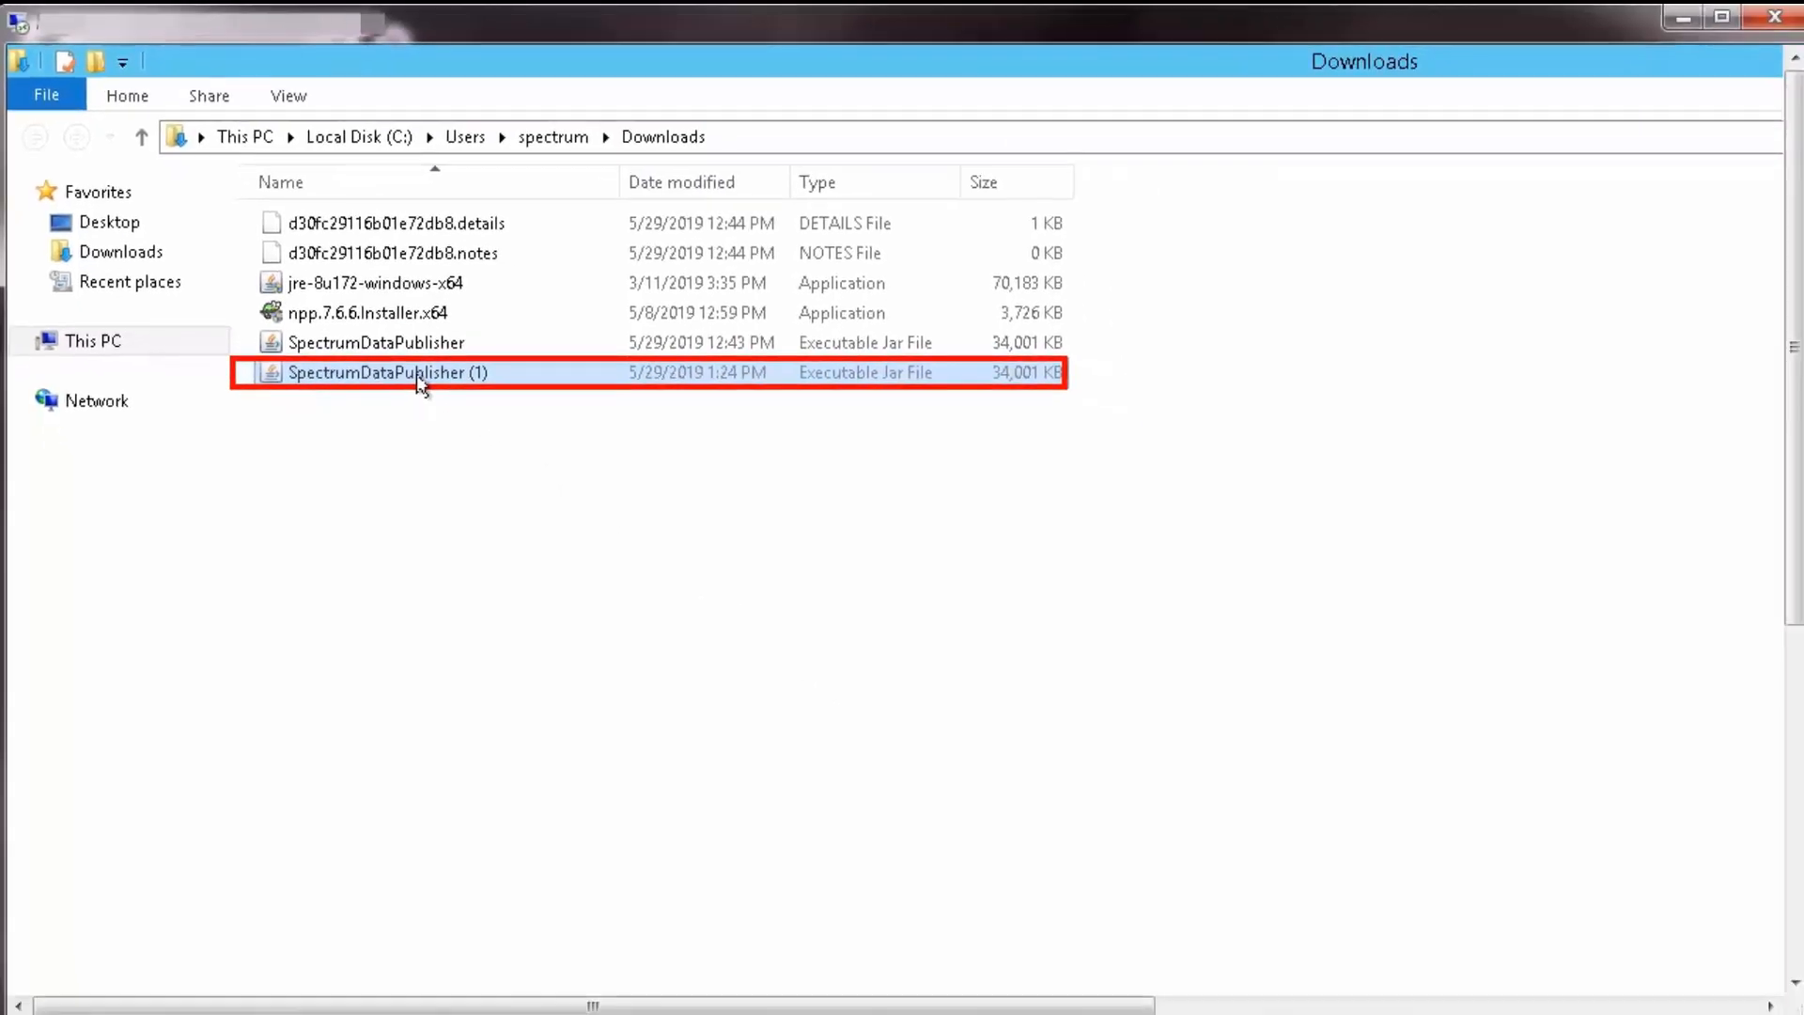
double_click(375, 372)
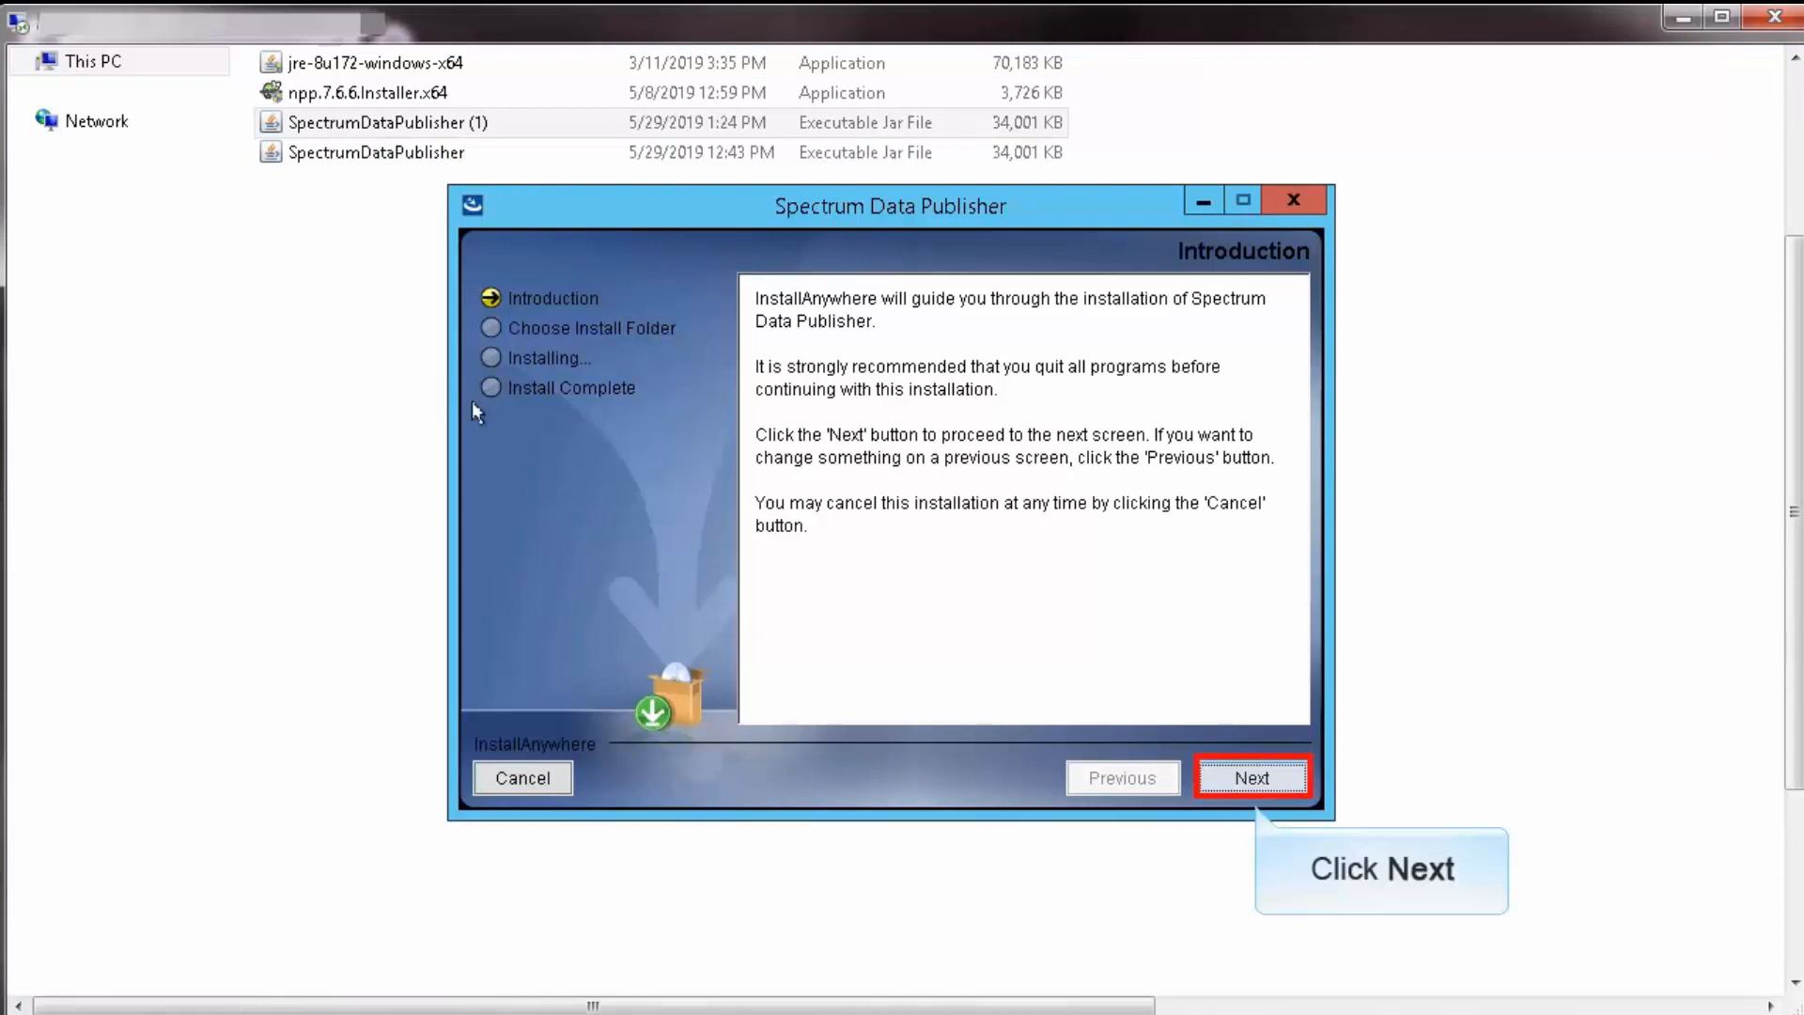
left_click(1250, 777)
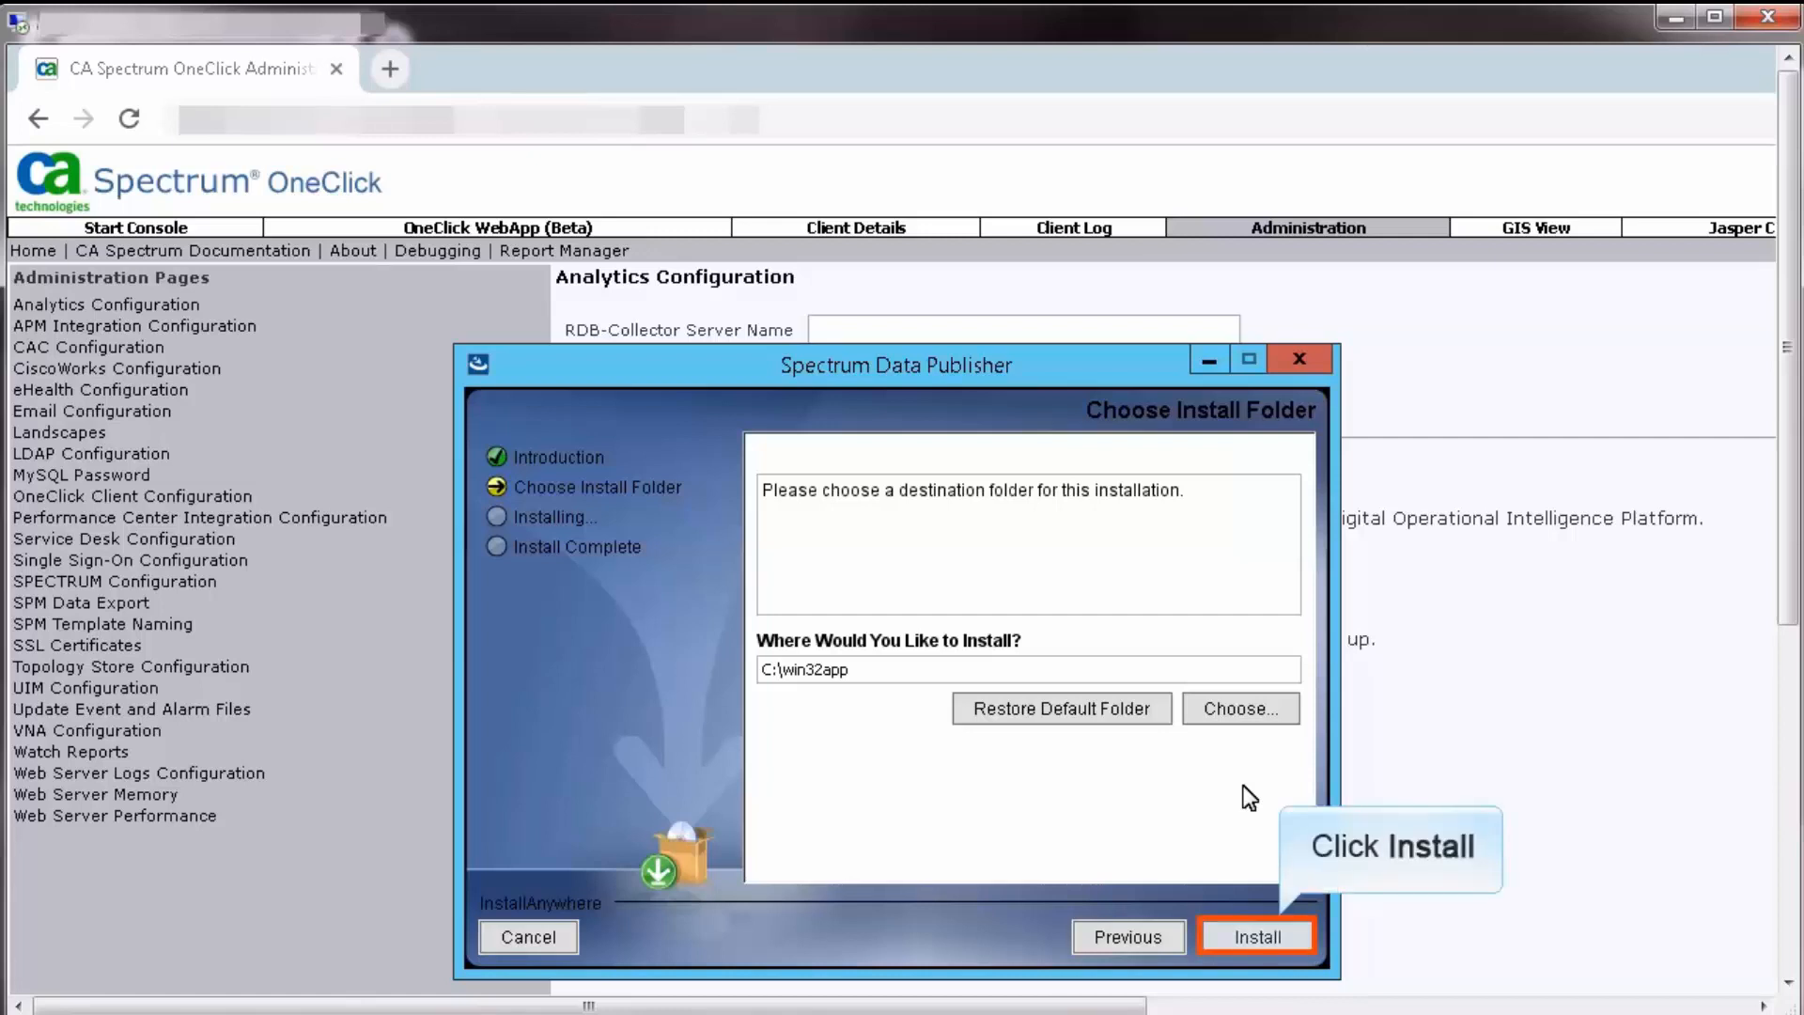
left_click(1255, 936)
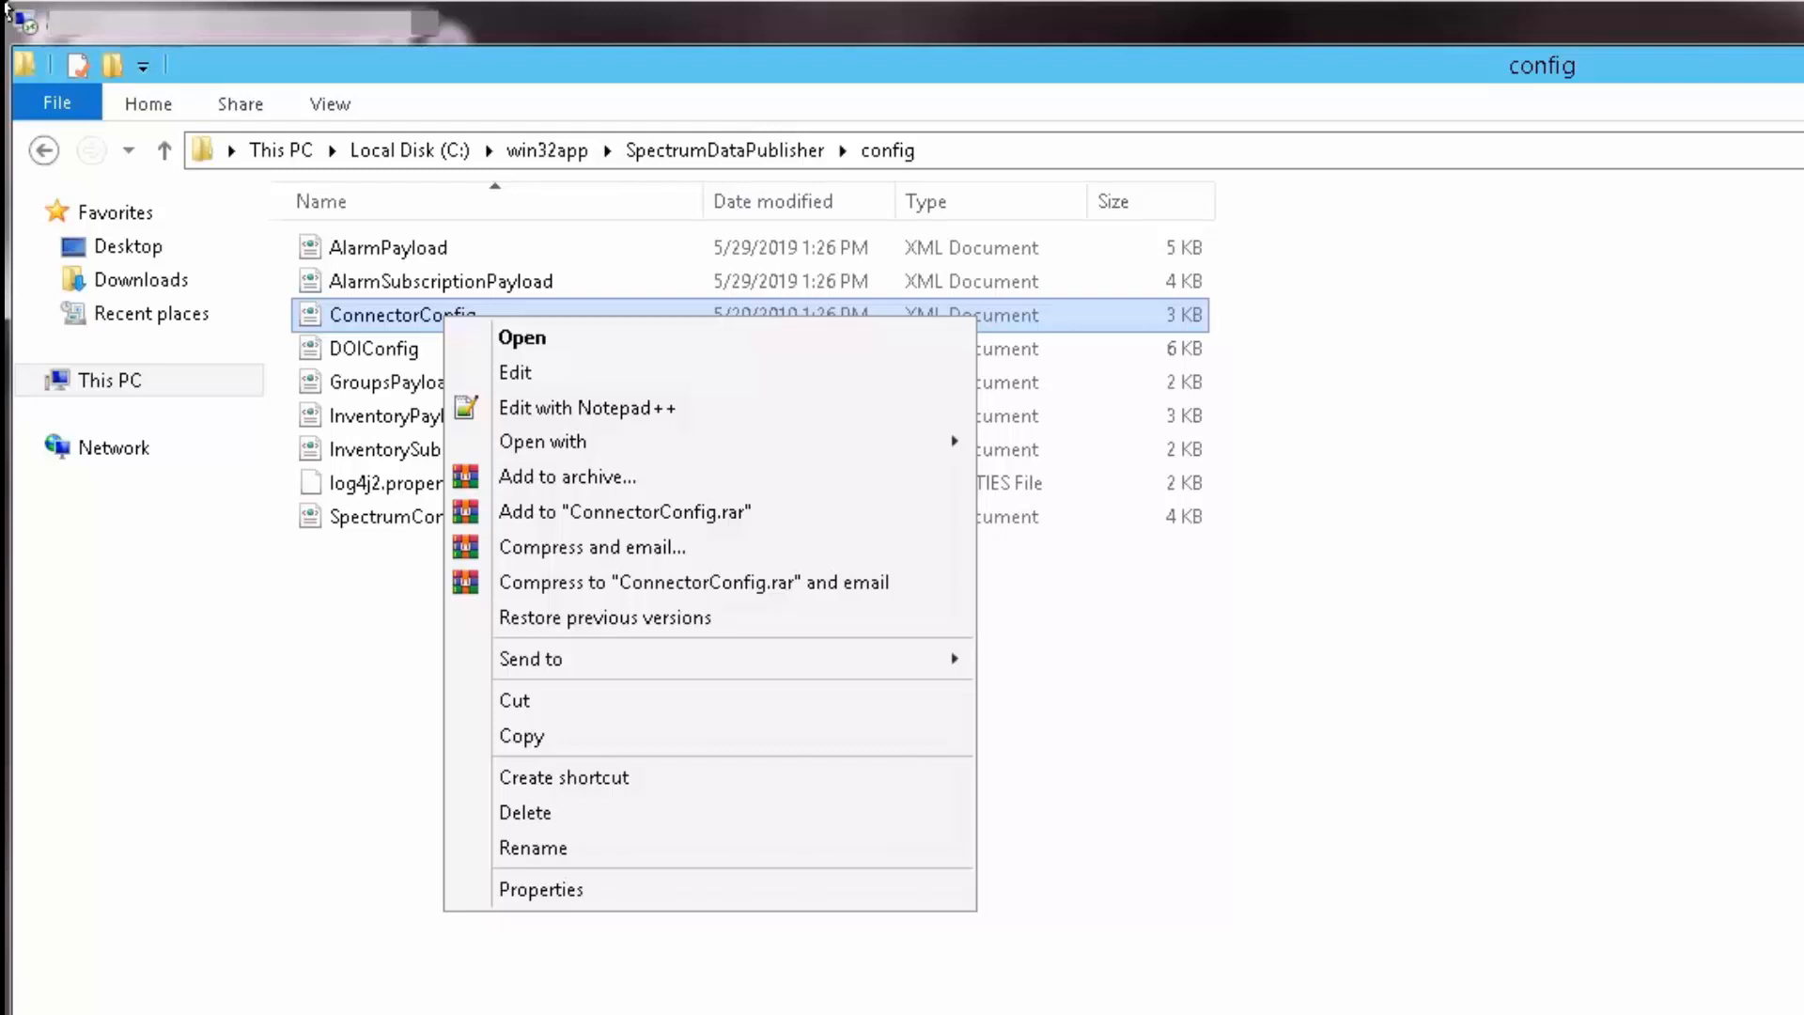
mouse_move(587, 407)
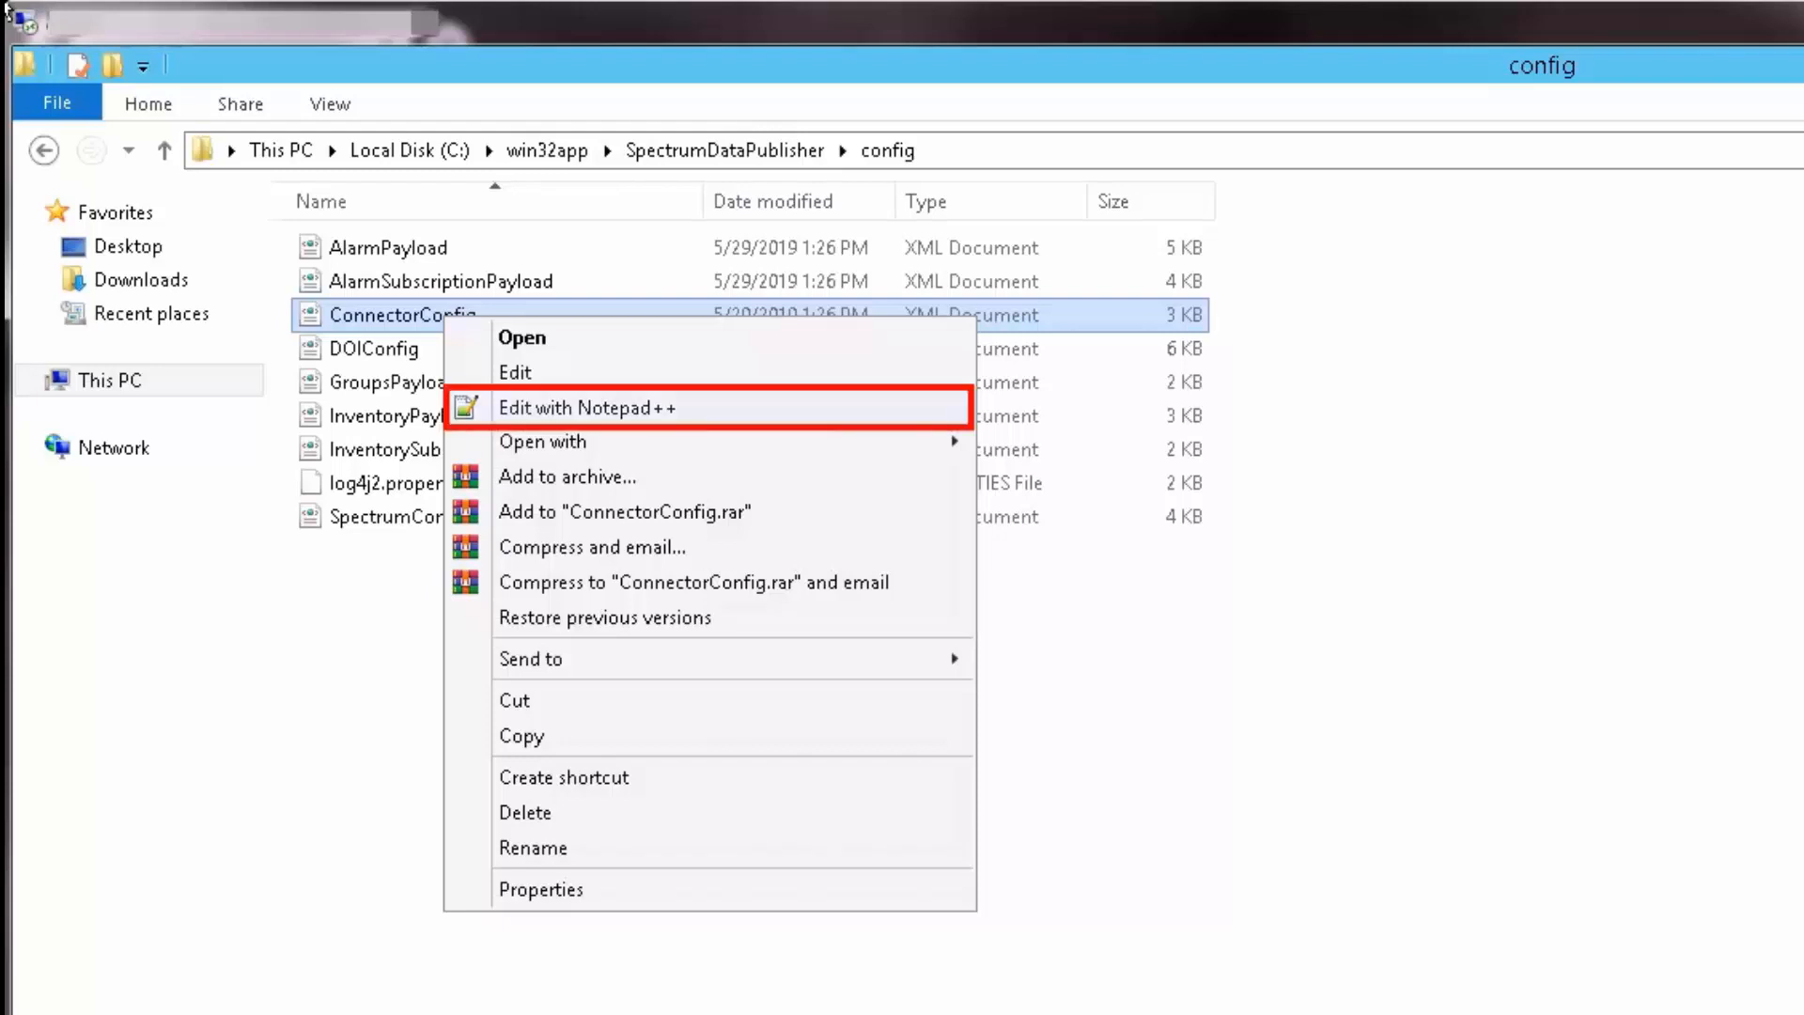
mouse_move(527, 406)
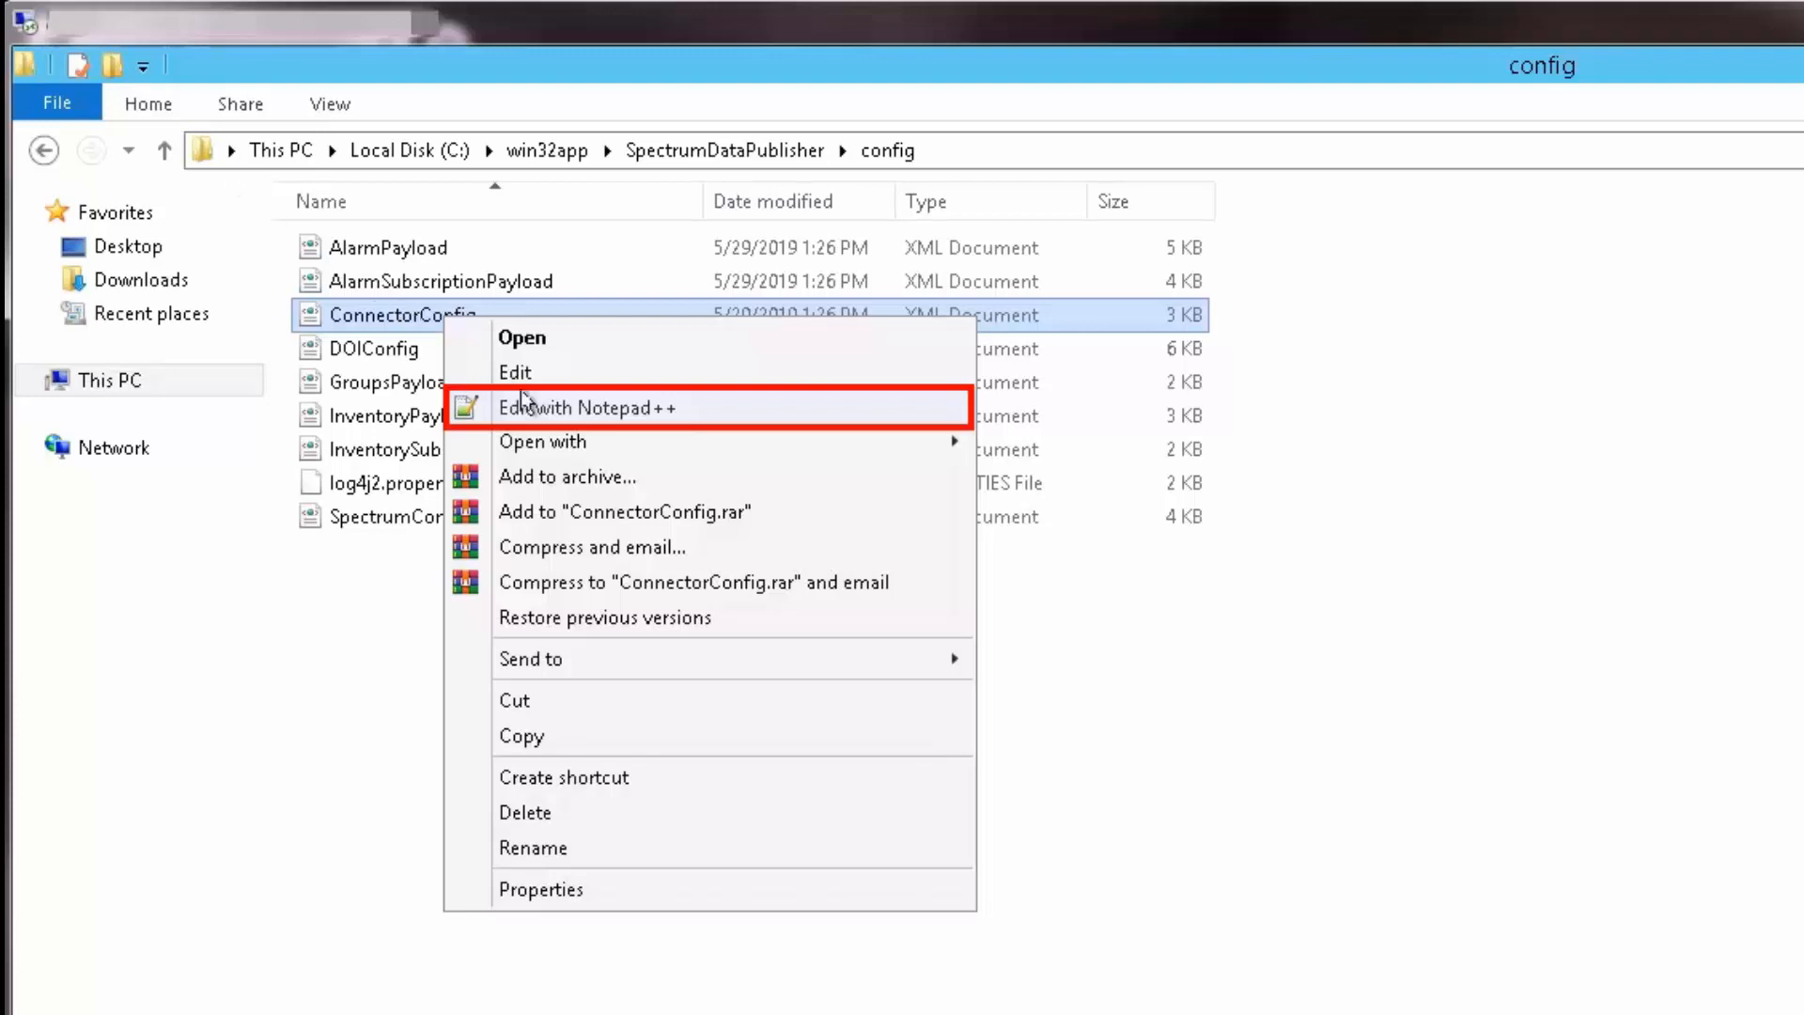
Open ConnectorConfig.xml in Notepad++ and check OneClickHostname spectrumocga-1 with OneClickPort 8080.
left_click(585, 407)
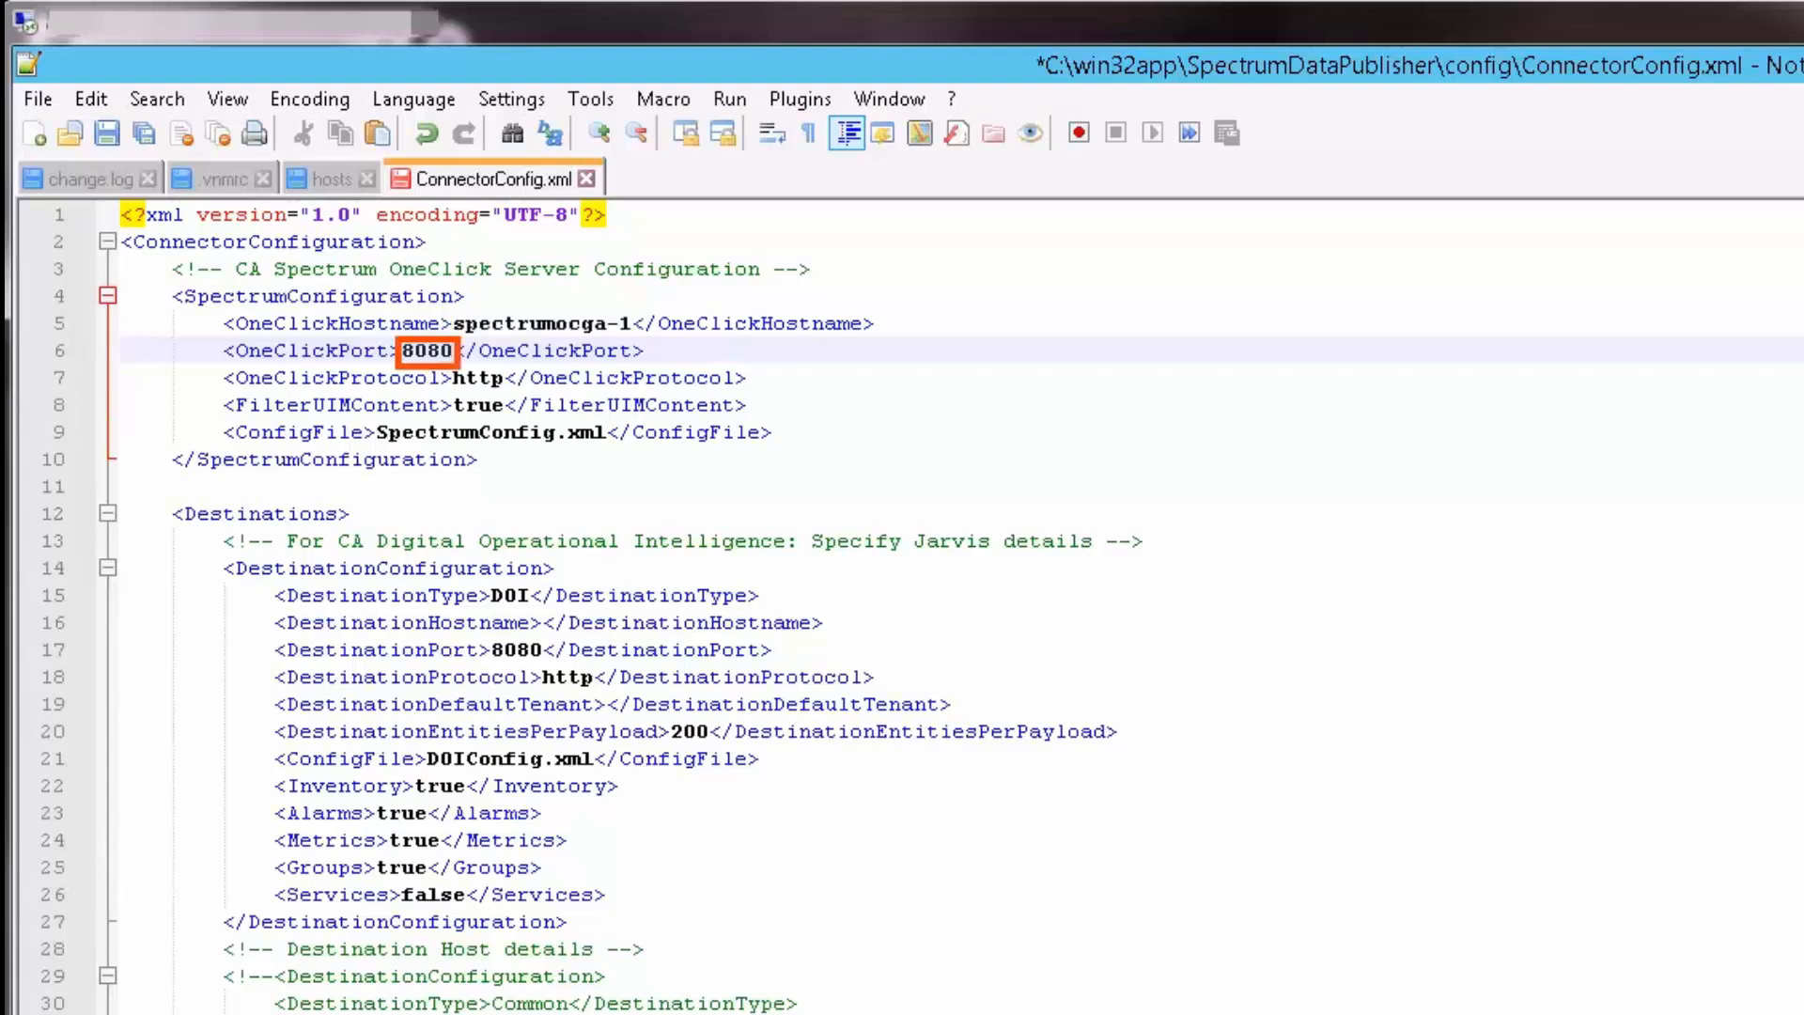
double_click(480, 378)
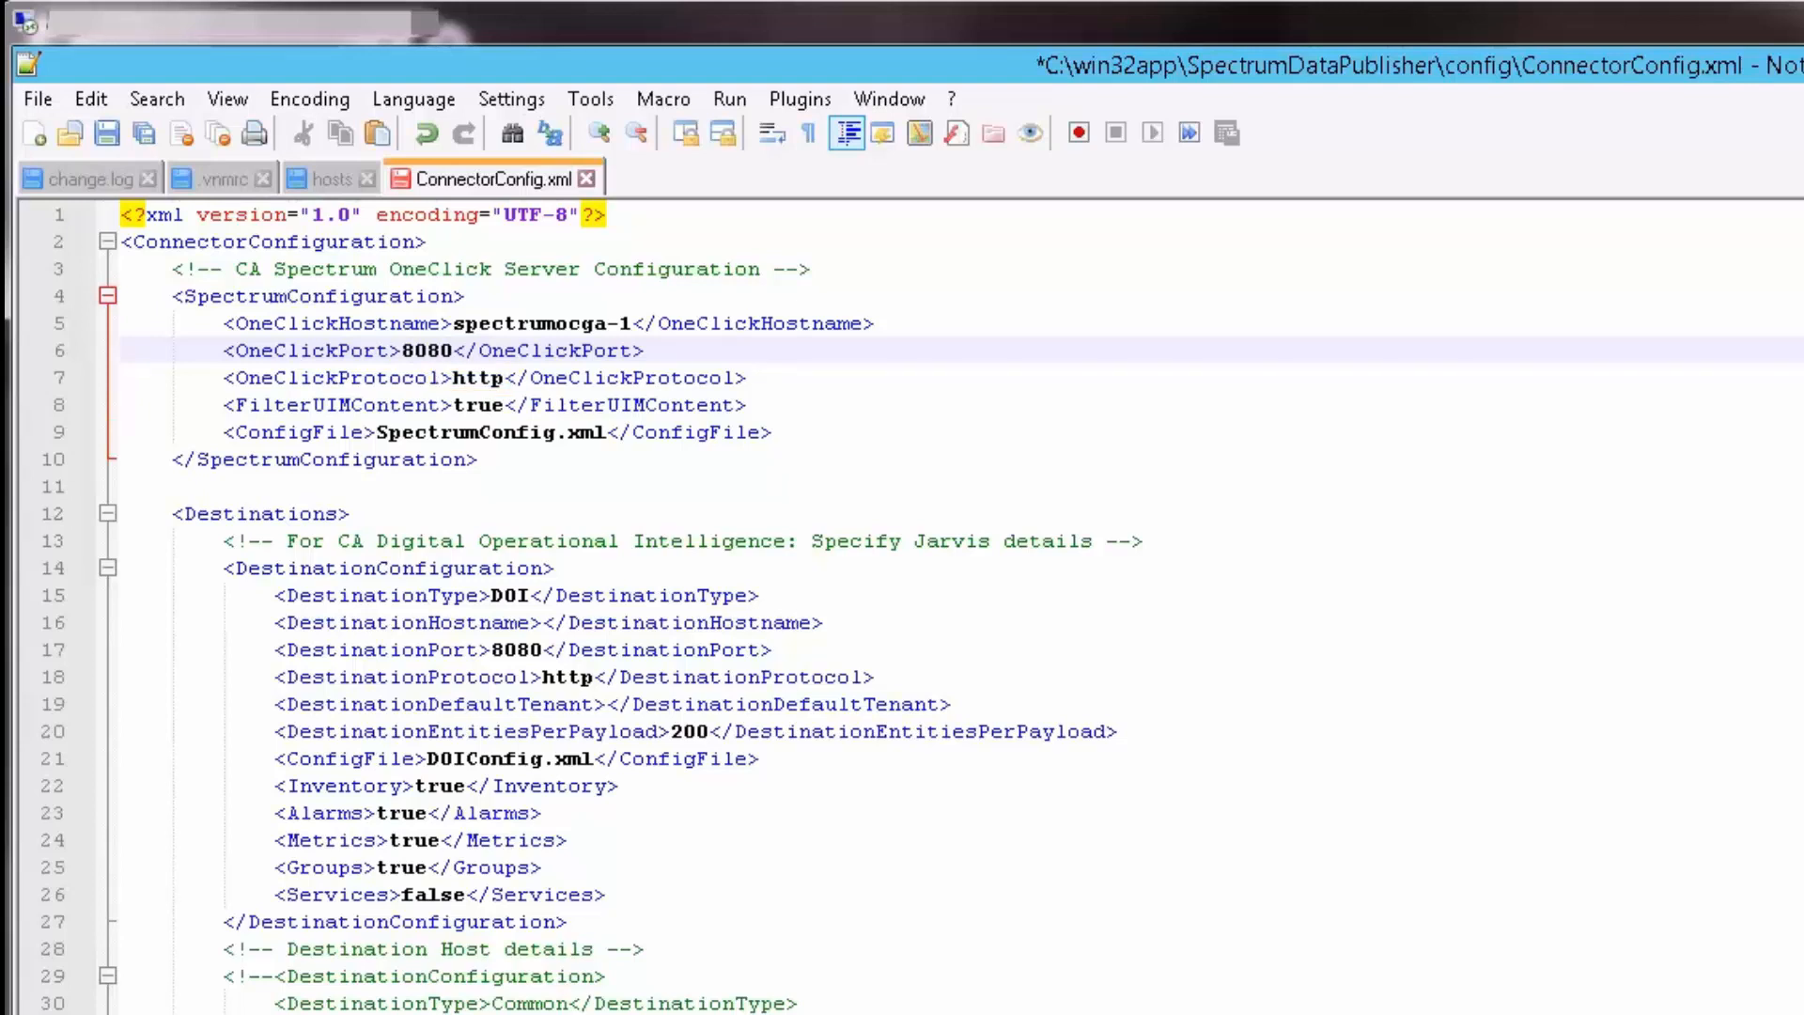
scroll("down", 3)
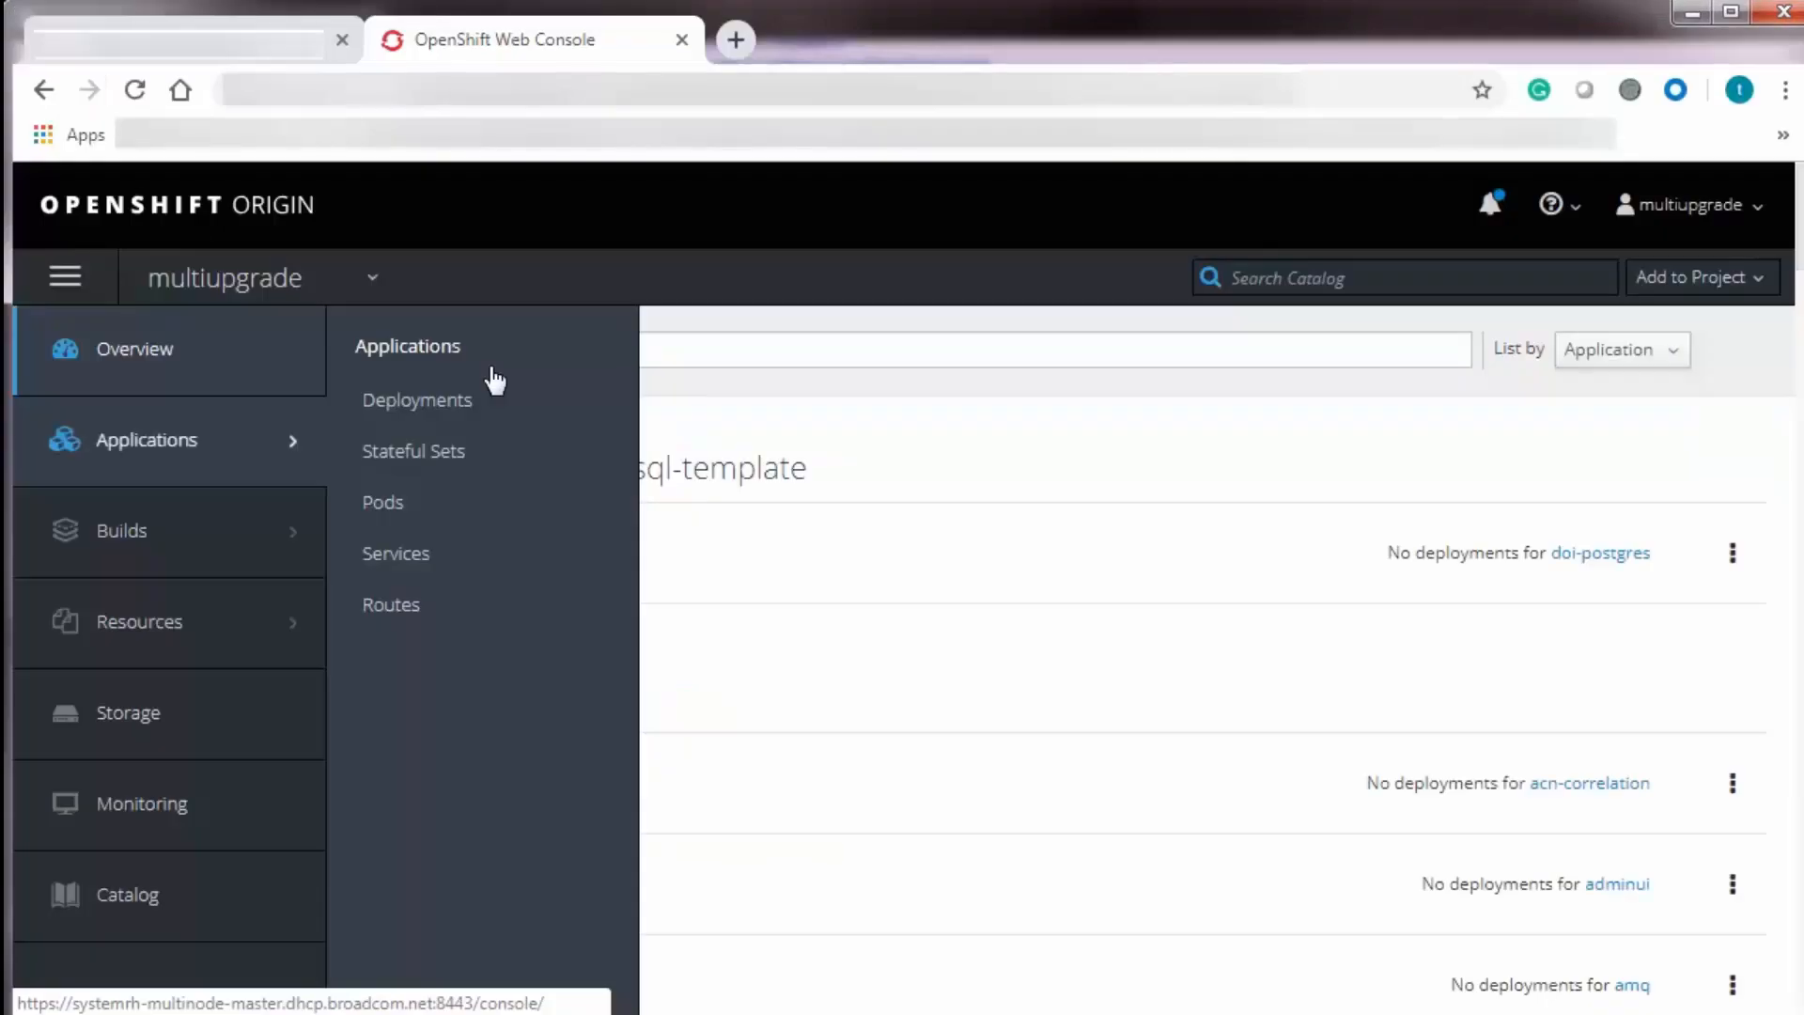
Copy the jarvis route hostname into DestinationHostname and set DestinationPort to 80.
left_click(389, 604)
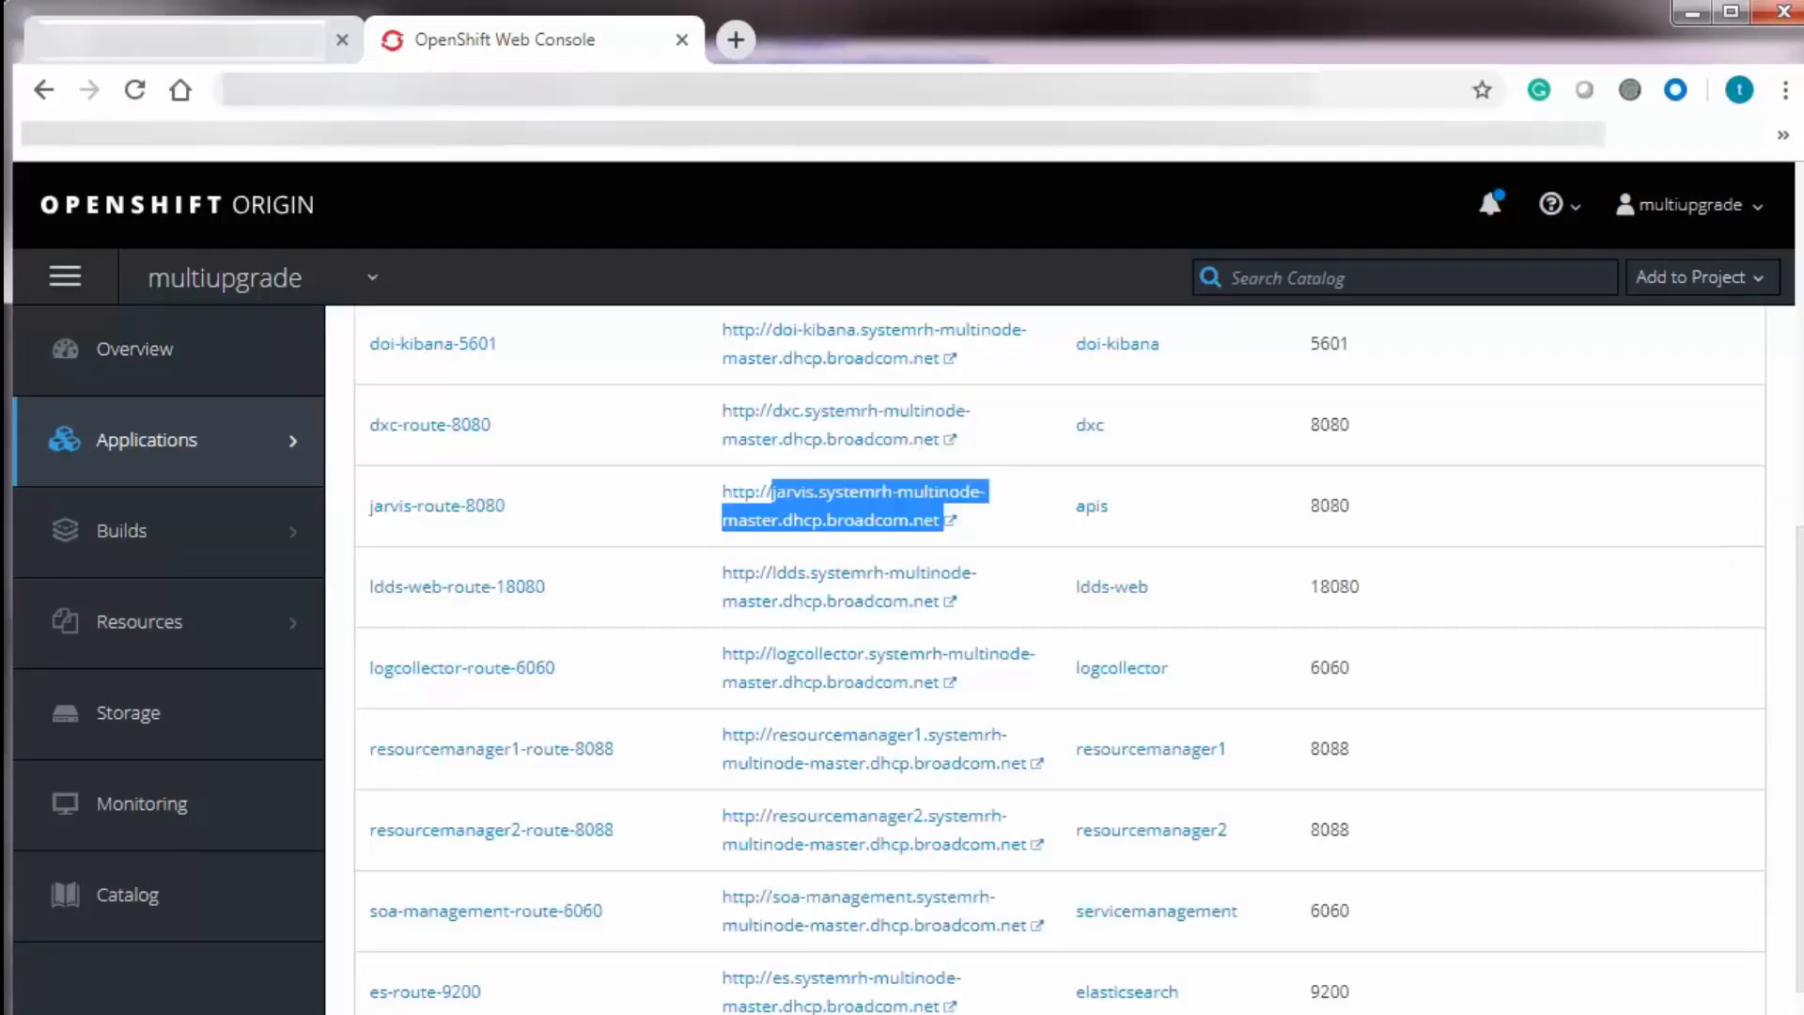
key("ctrl+c")
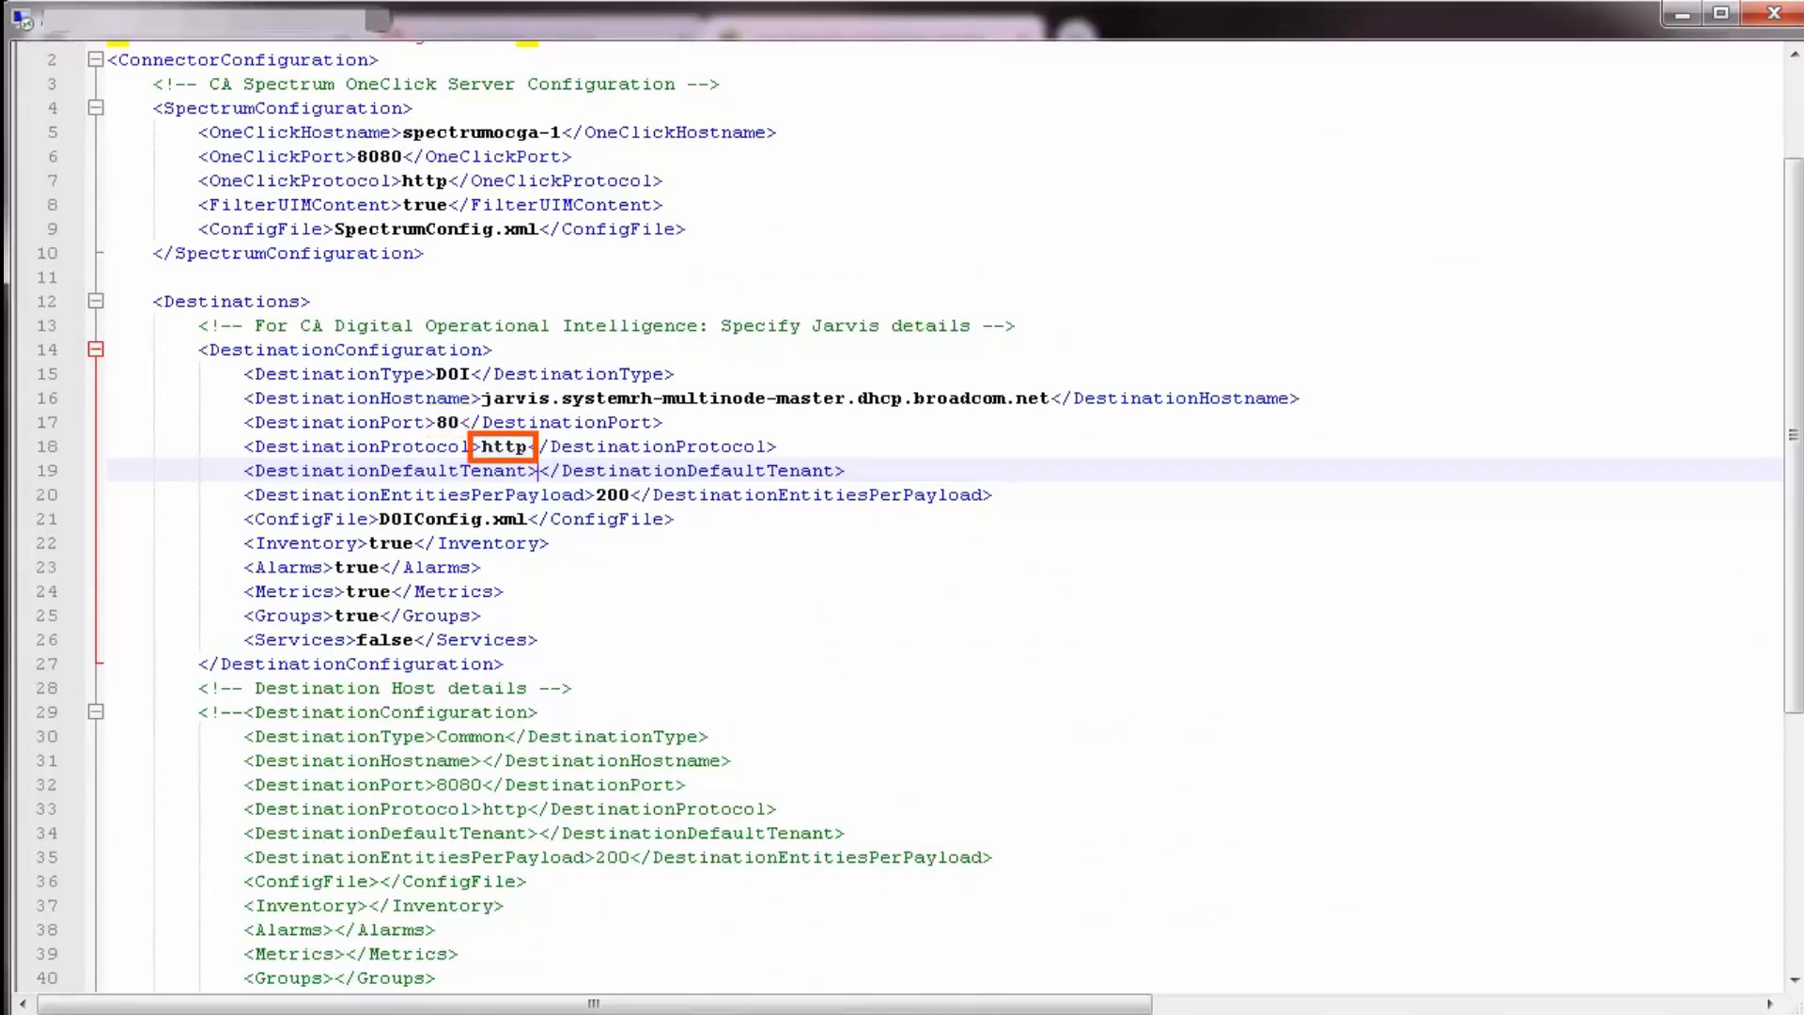
left_click(538, 470)
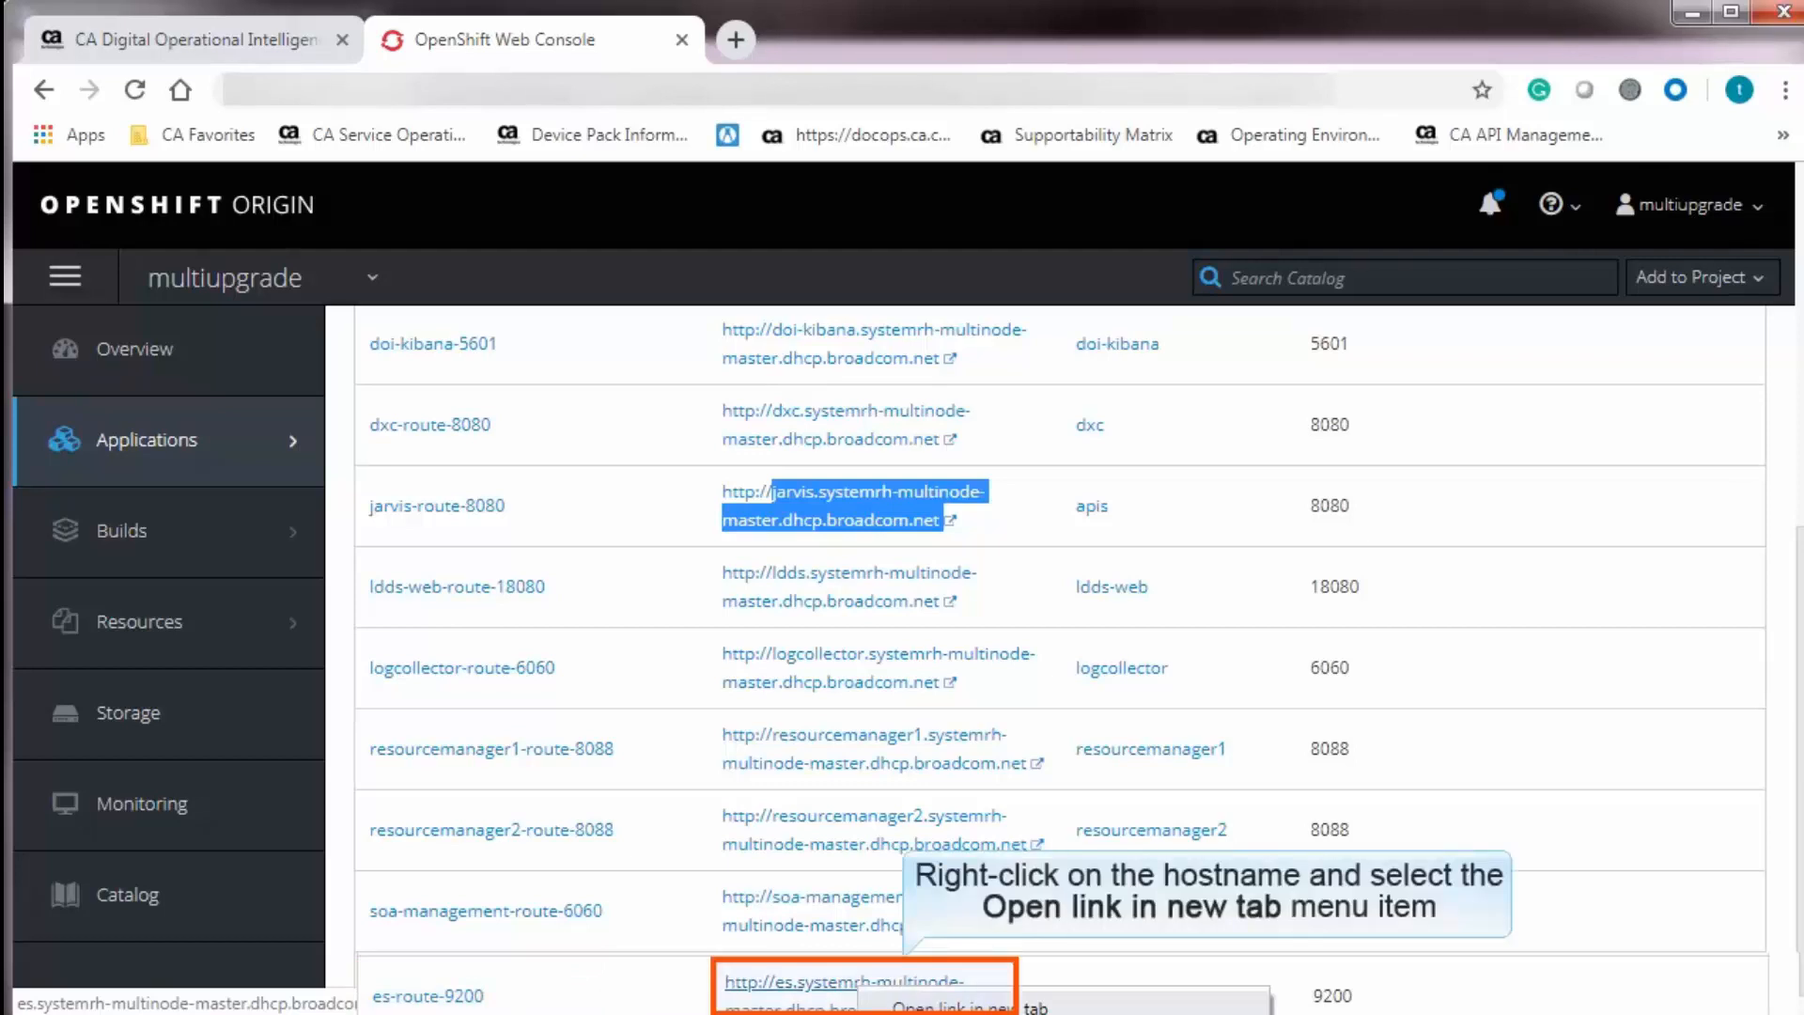
Open the es-route tenants data in a new tab and copy SPECTRUMTENANT's tenant_id.
left_click(977, 1008)
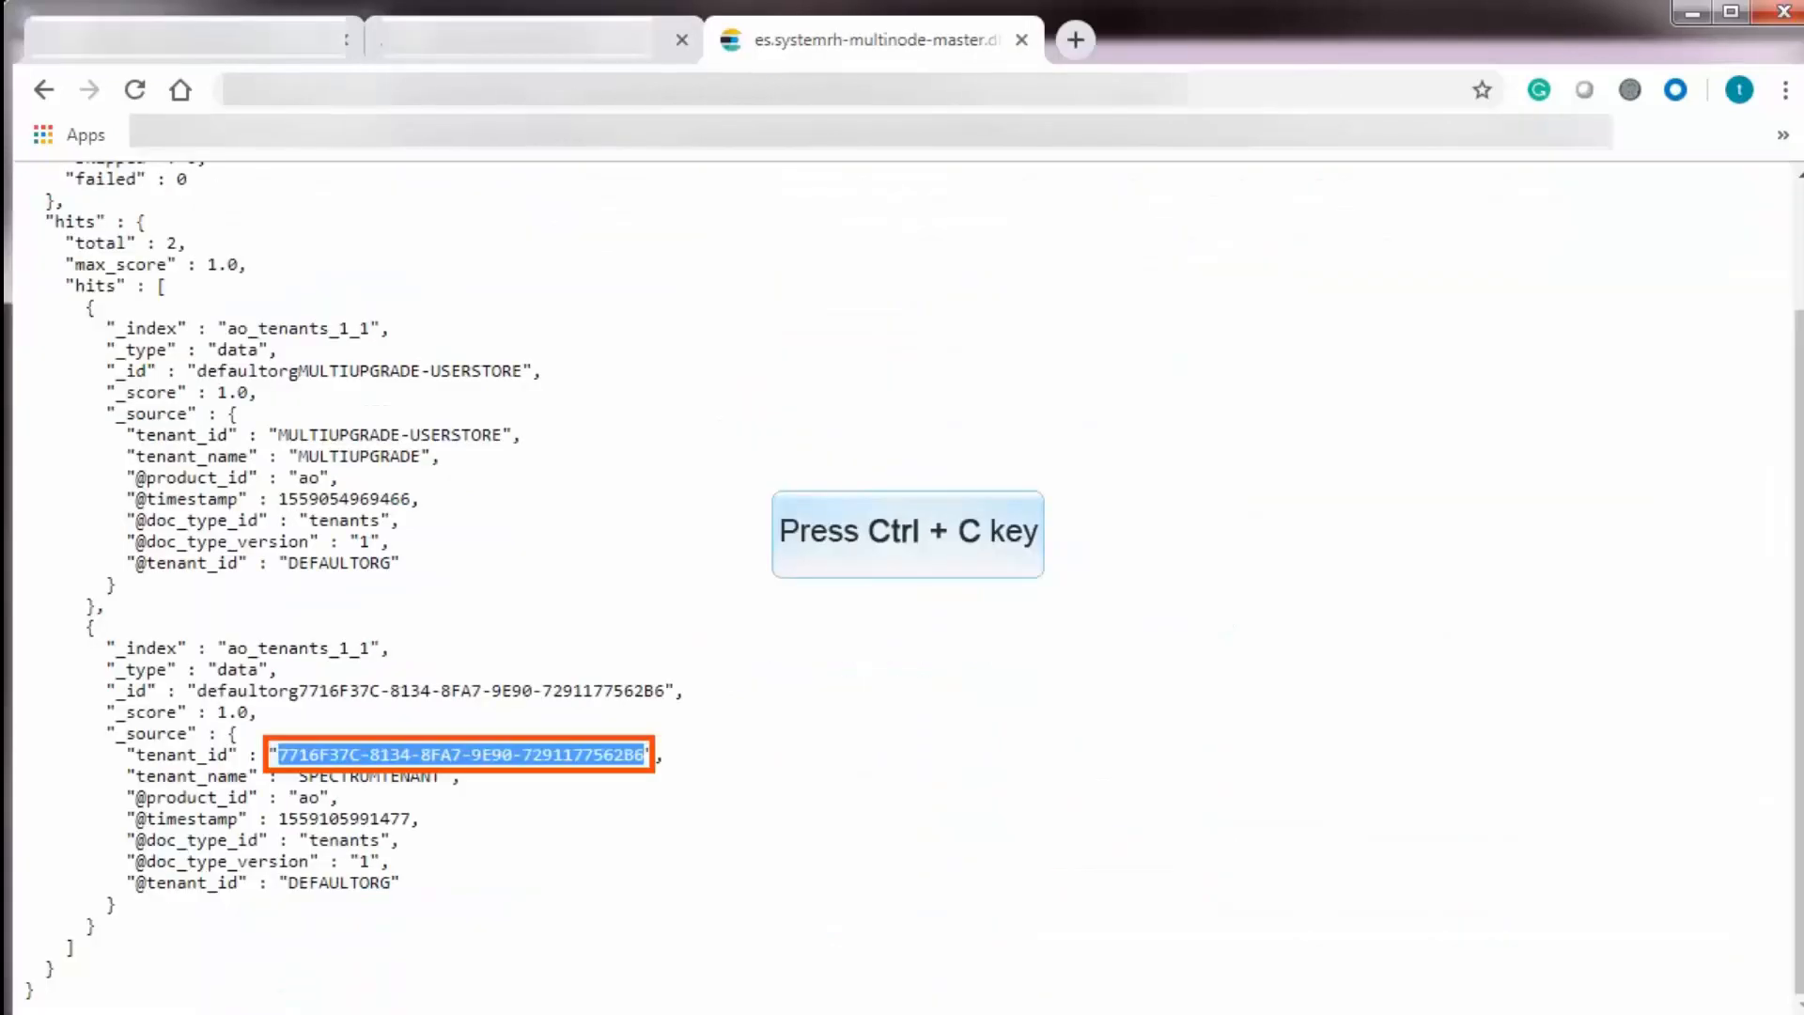
key("ctrl+c")
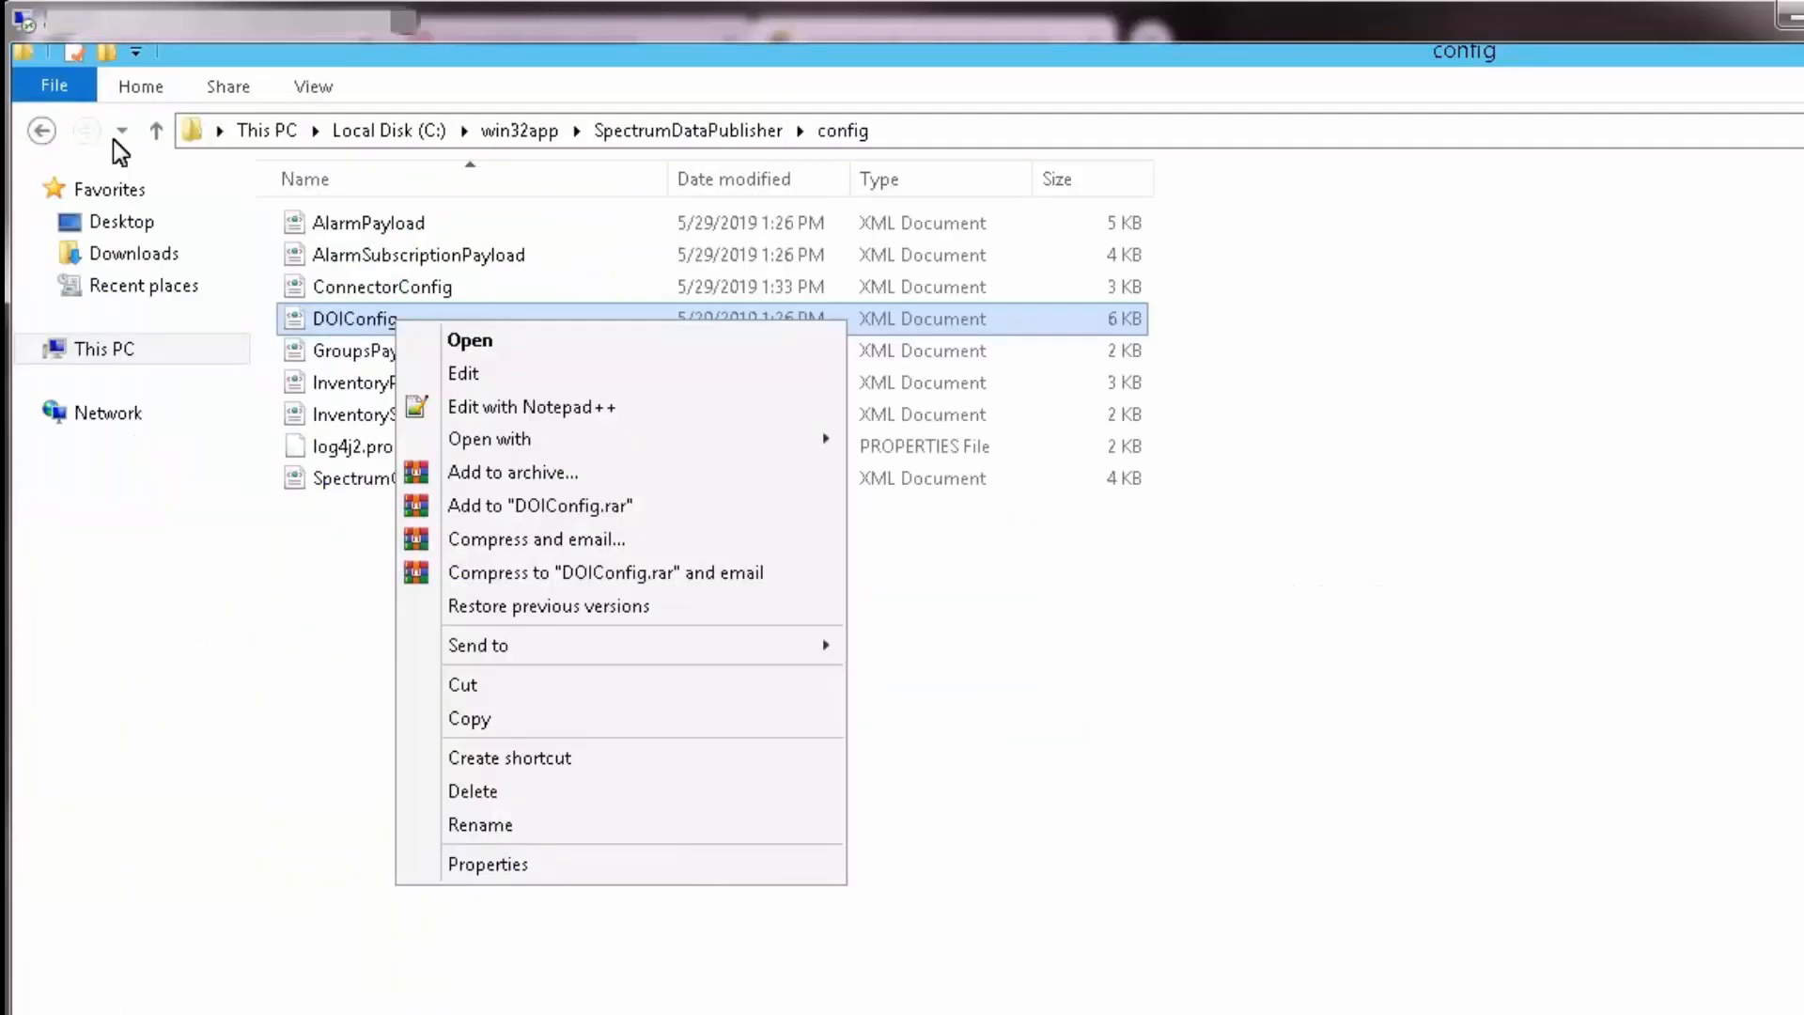
mouse_move(531, 406)
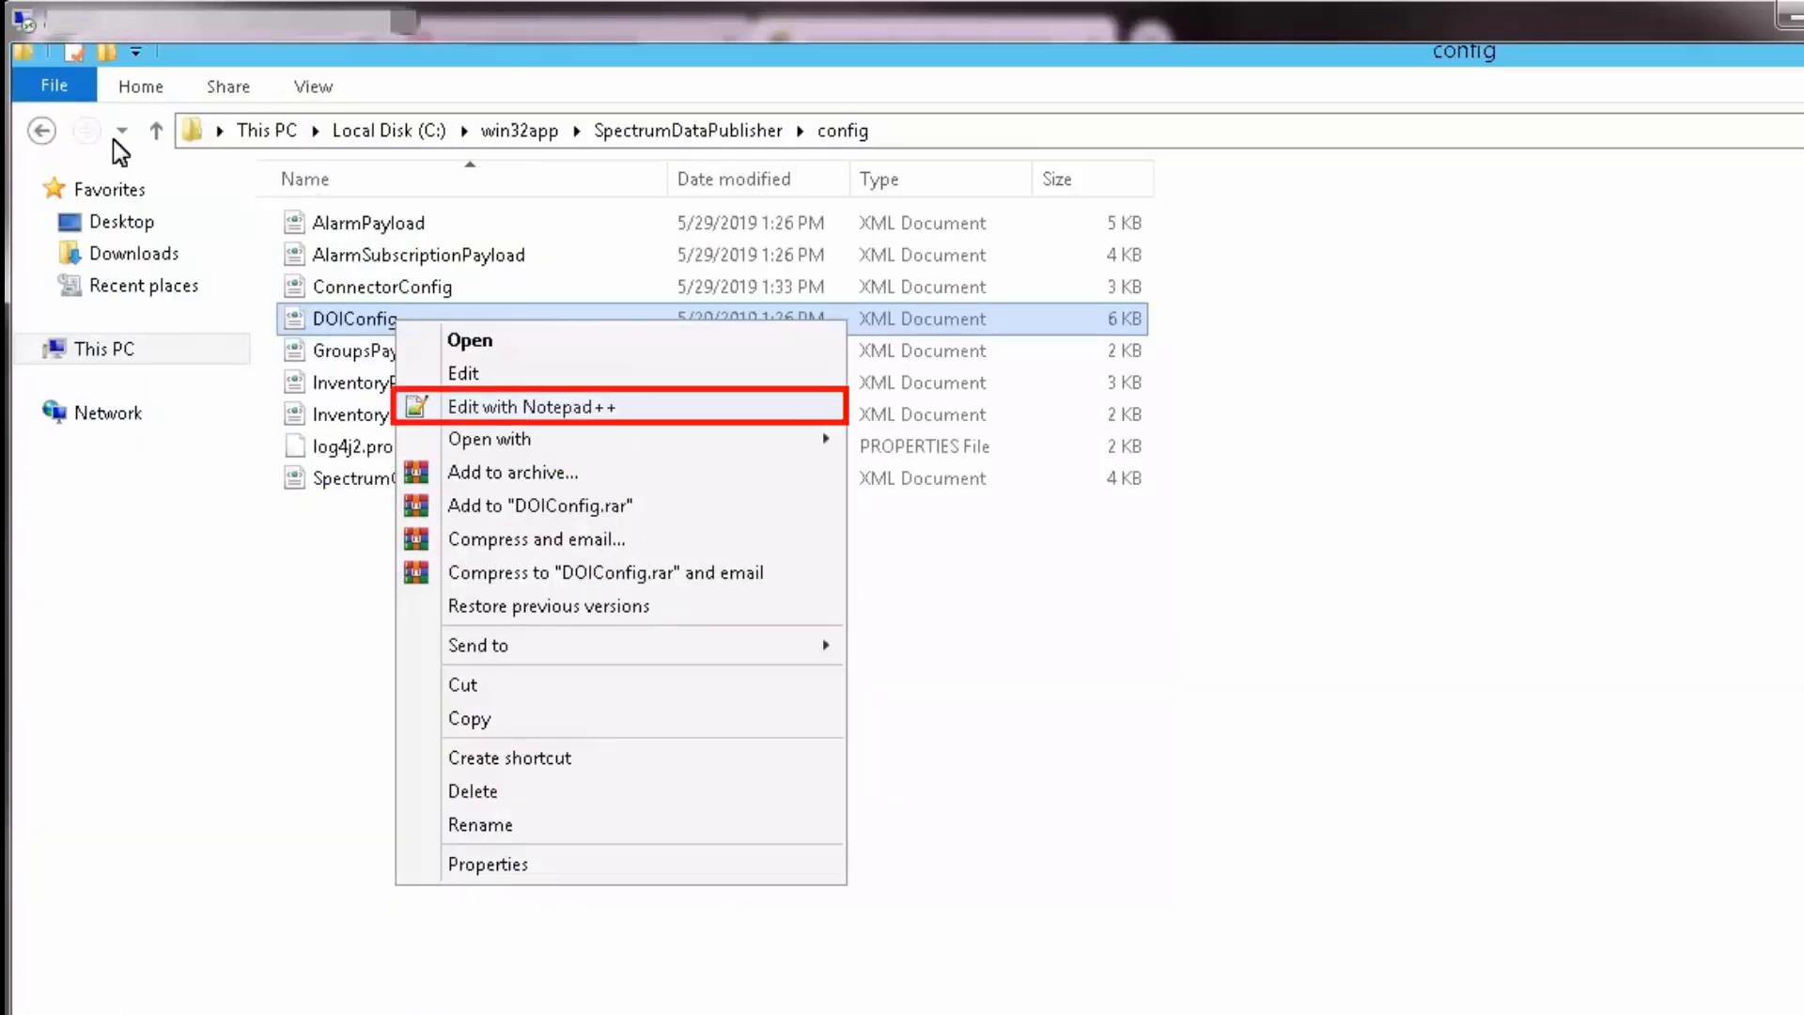
mouse_move(627, 404)
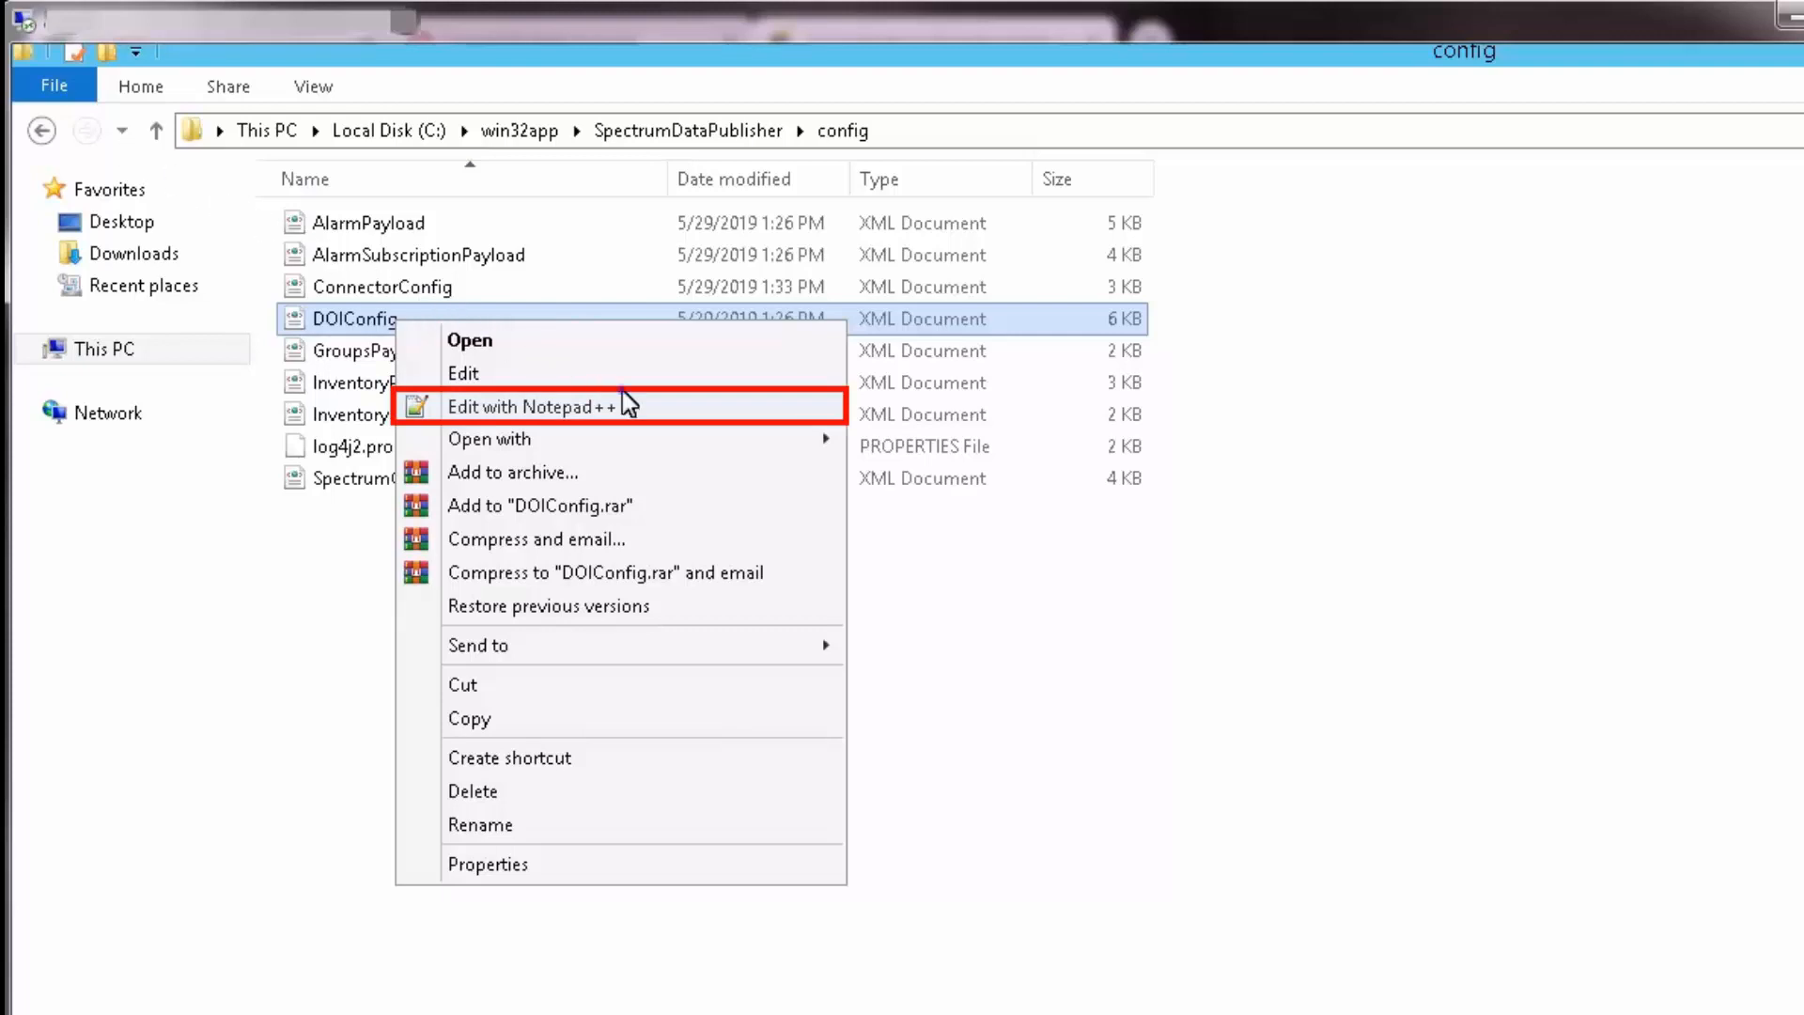
Open DOIConfig from the SpectrumDataPublisher config folder in Notepad++.
left_click(530, 404)
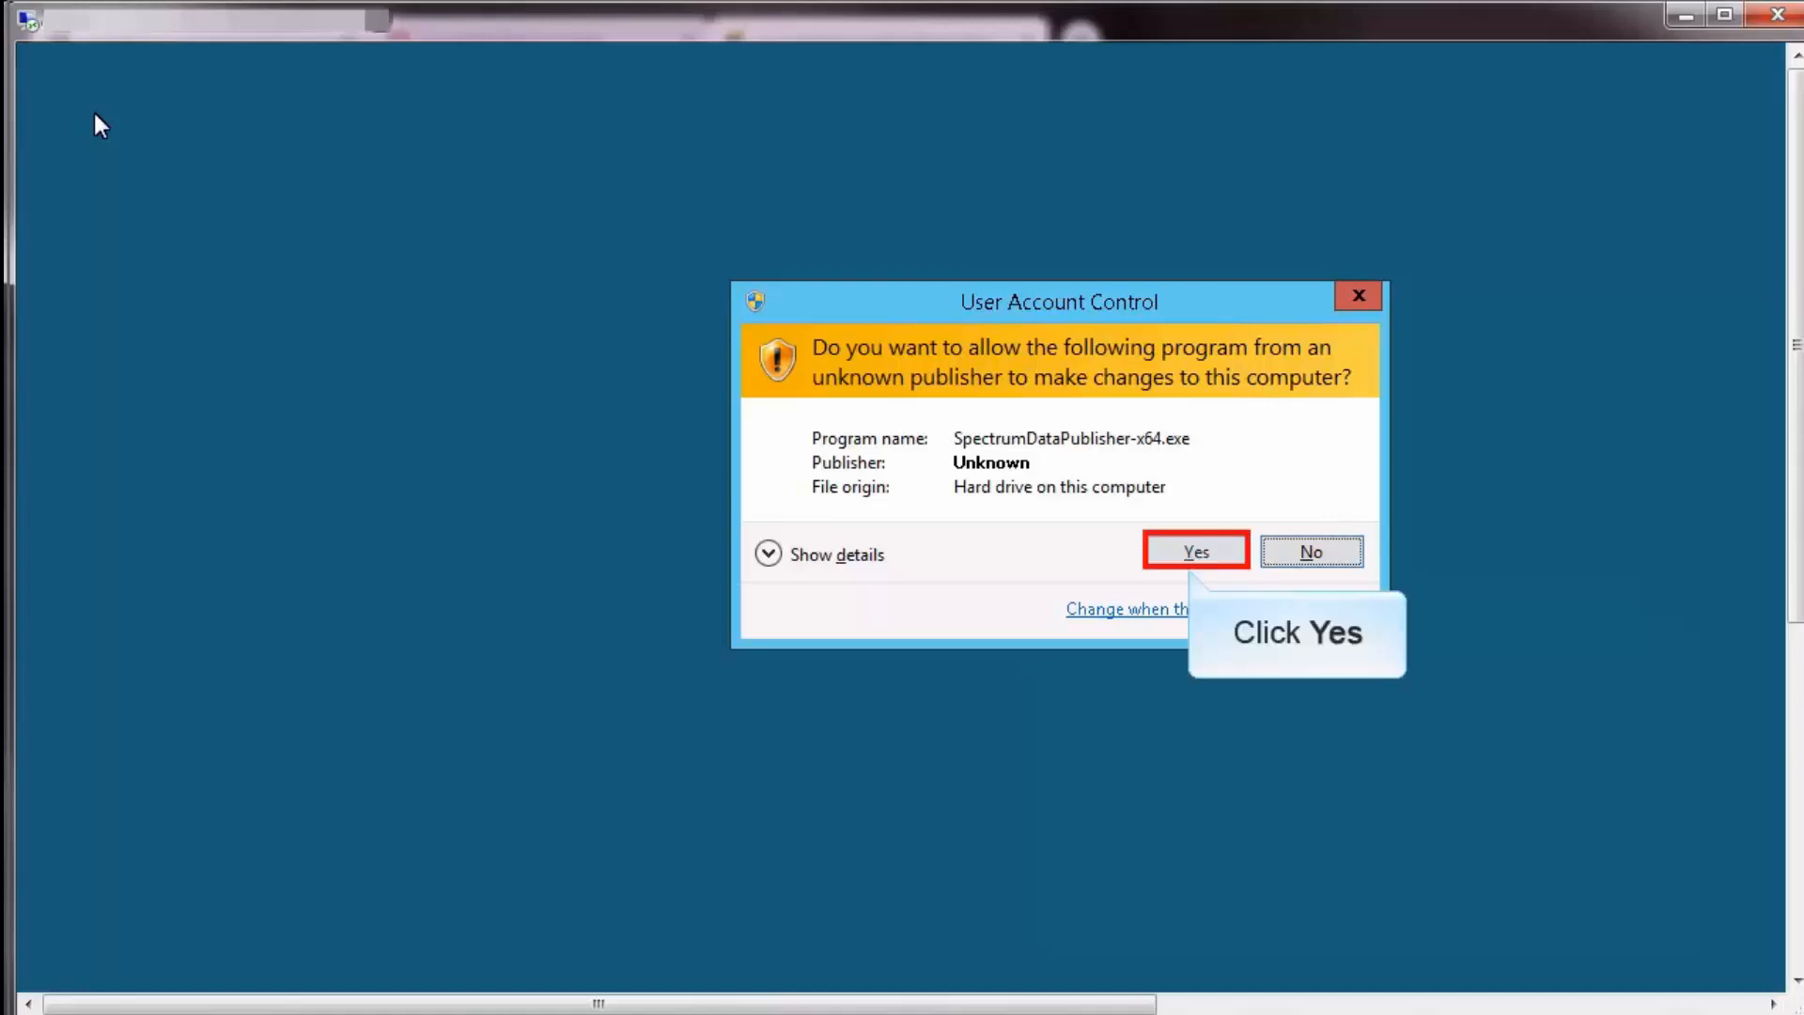
Allow SpectrumDataPublisher-x64.exe to make changes in the User Account Control prompt.
left_click(1194, 552)
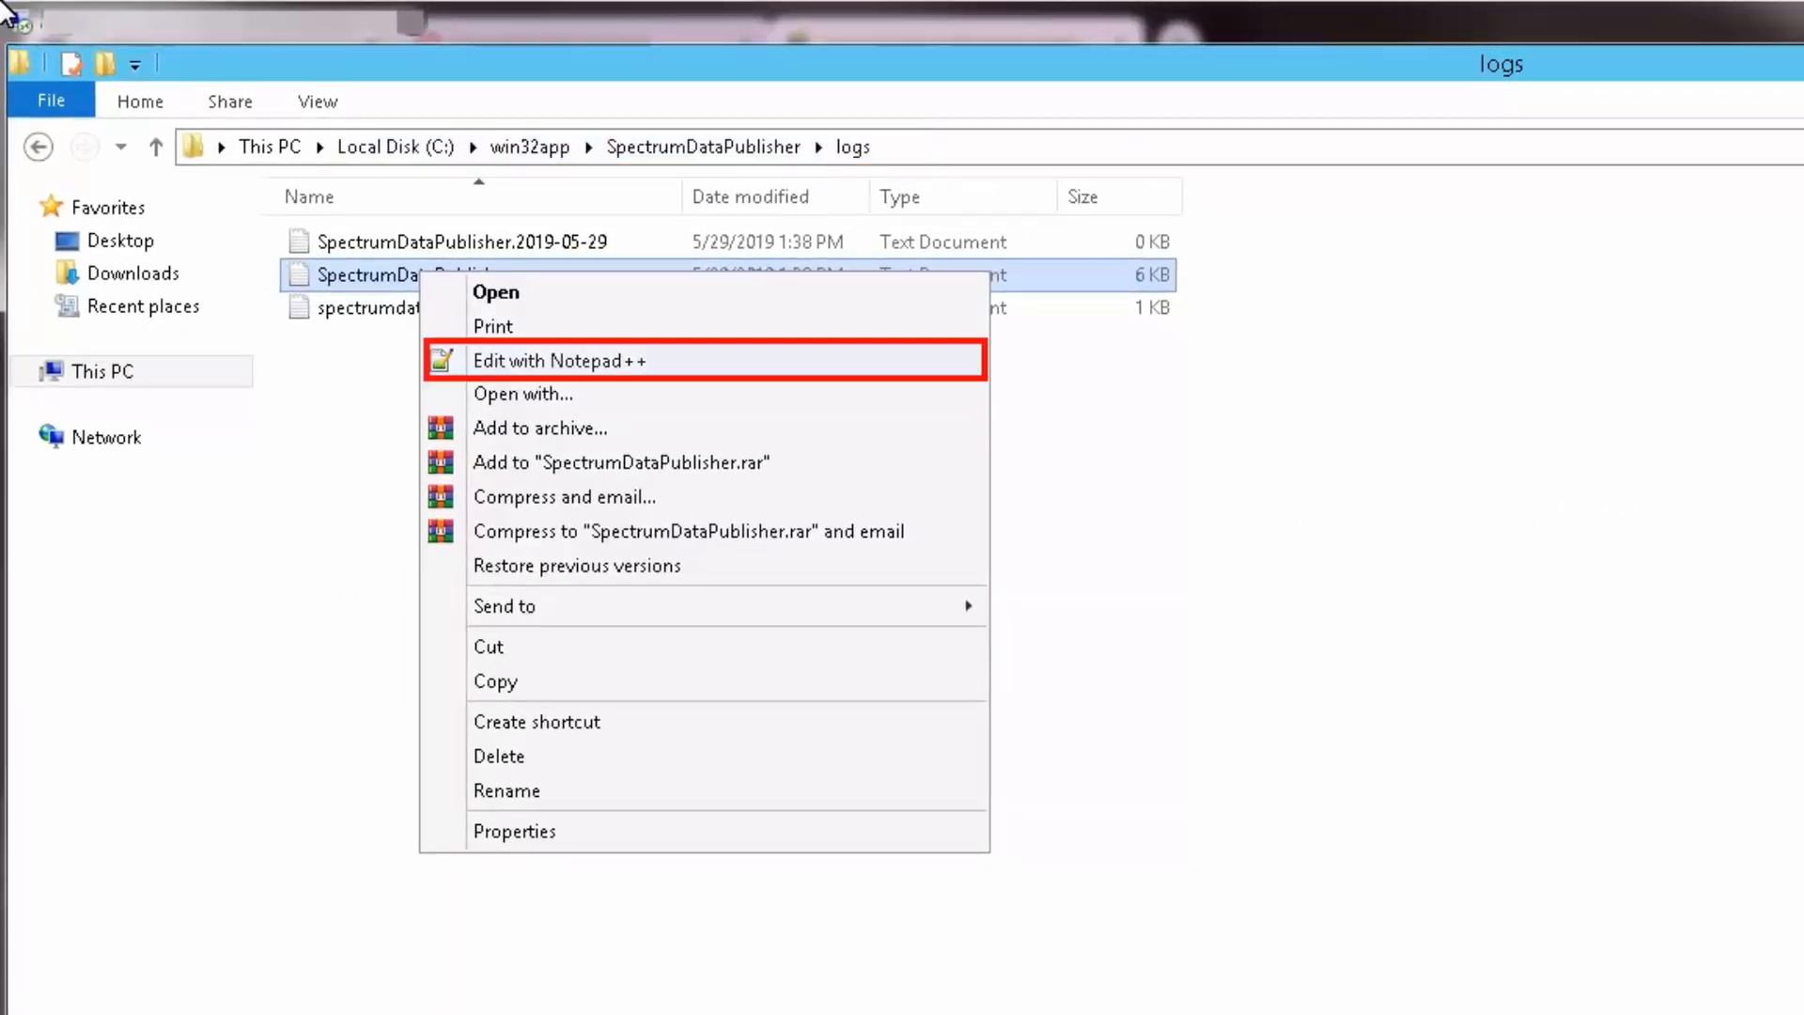
mouse_move(594, 316)
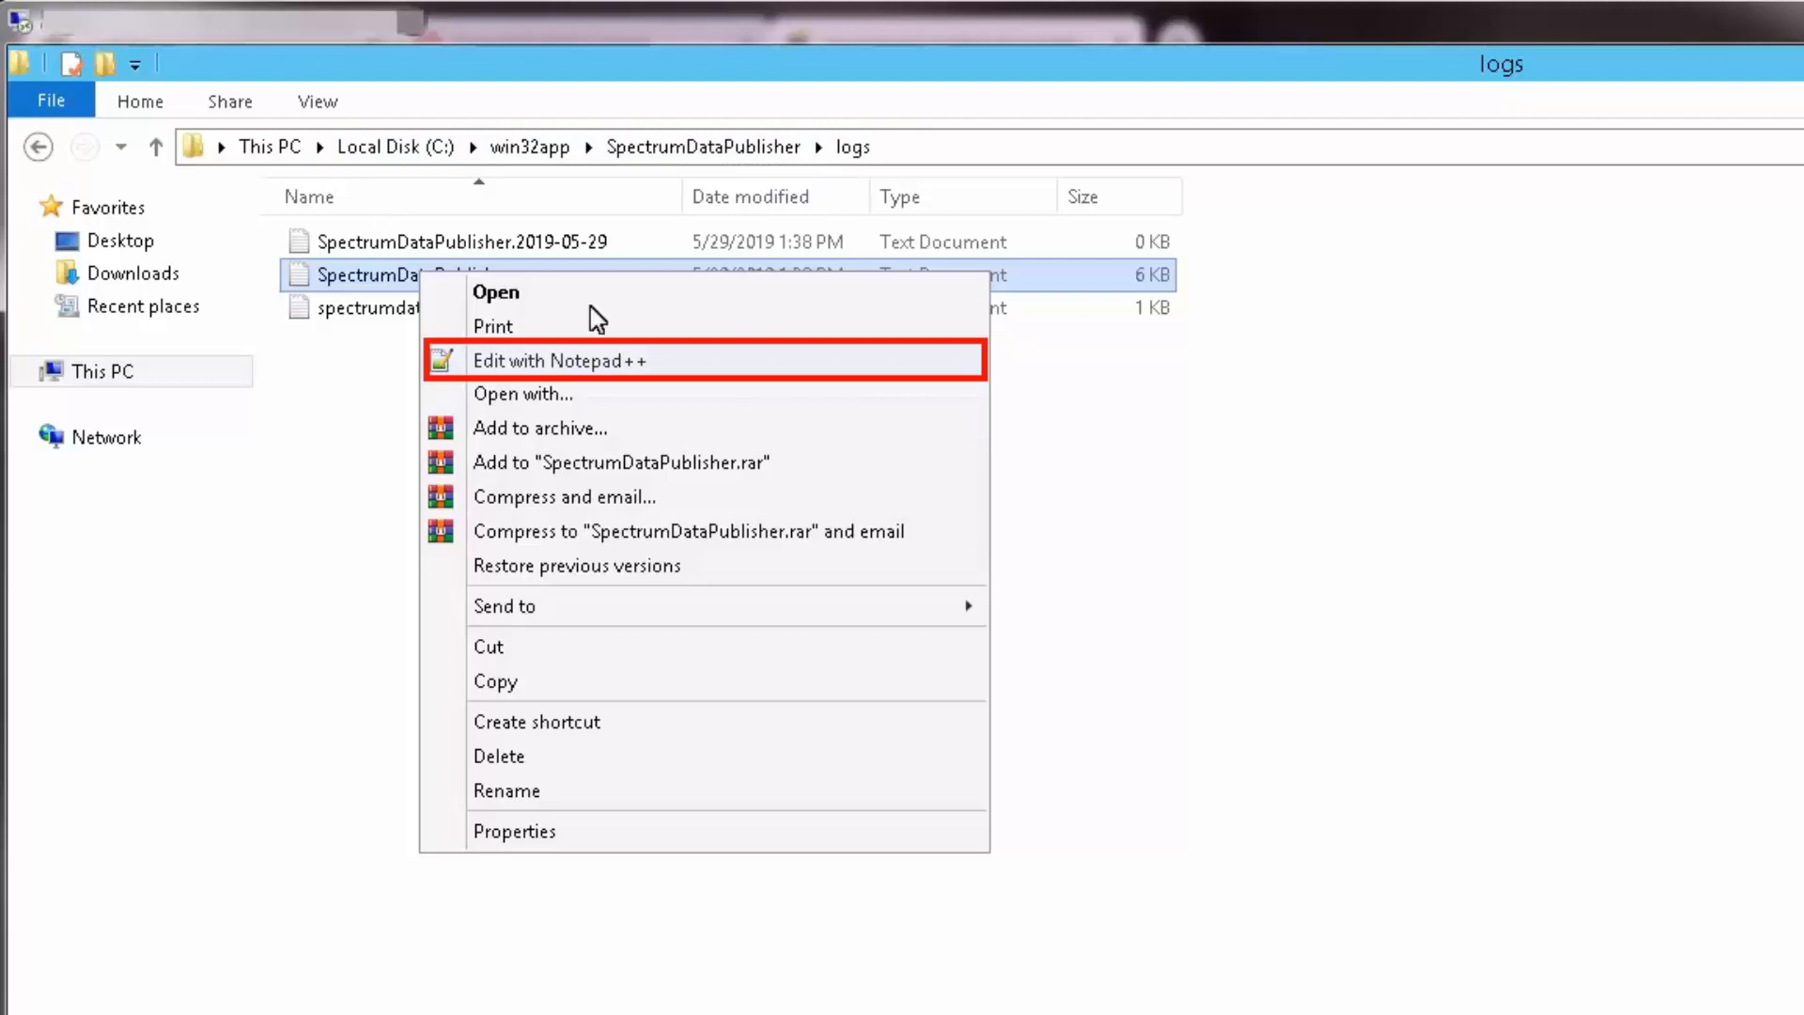
mouse_move(727, 386)
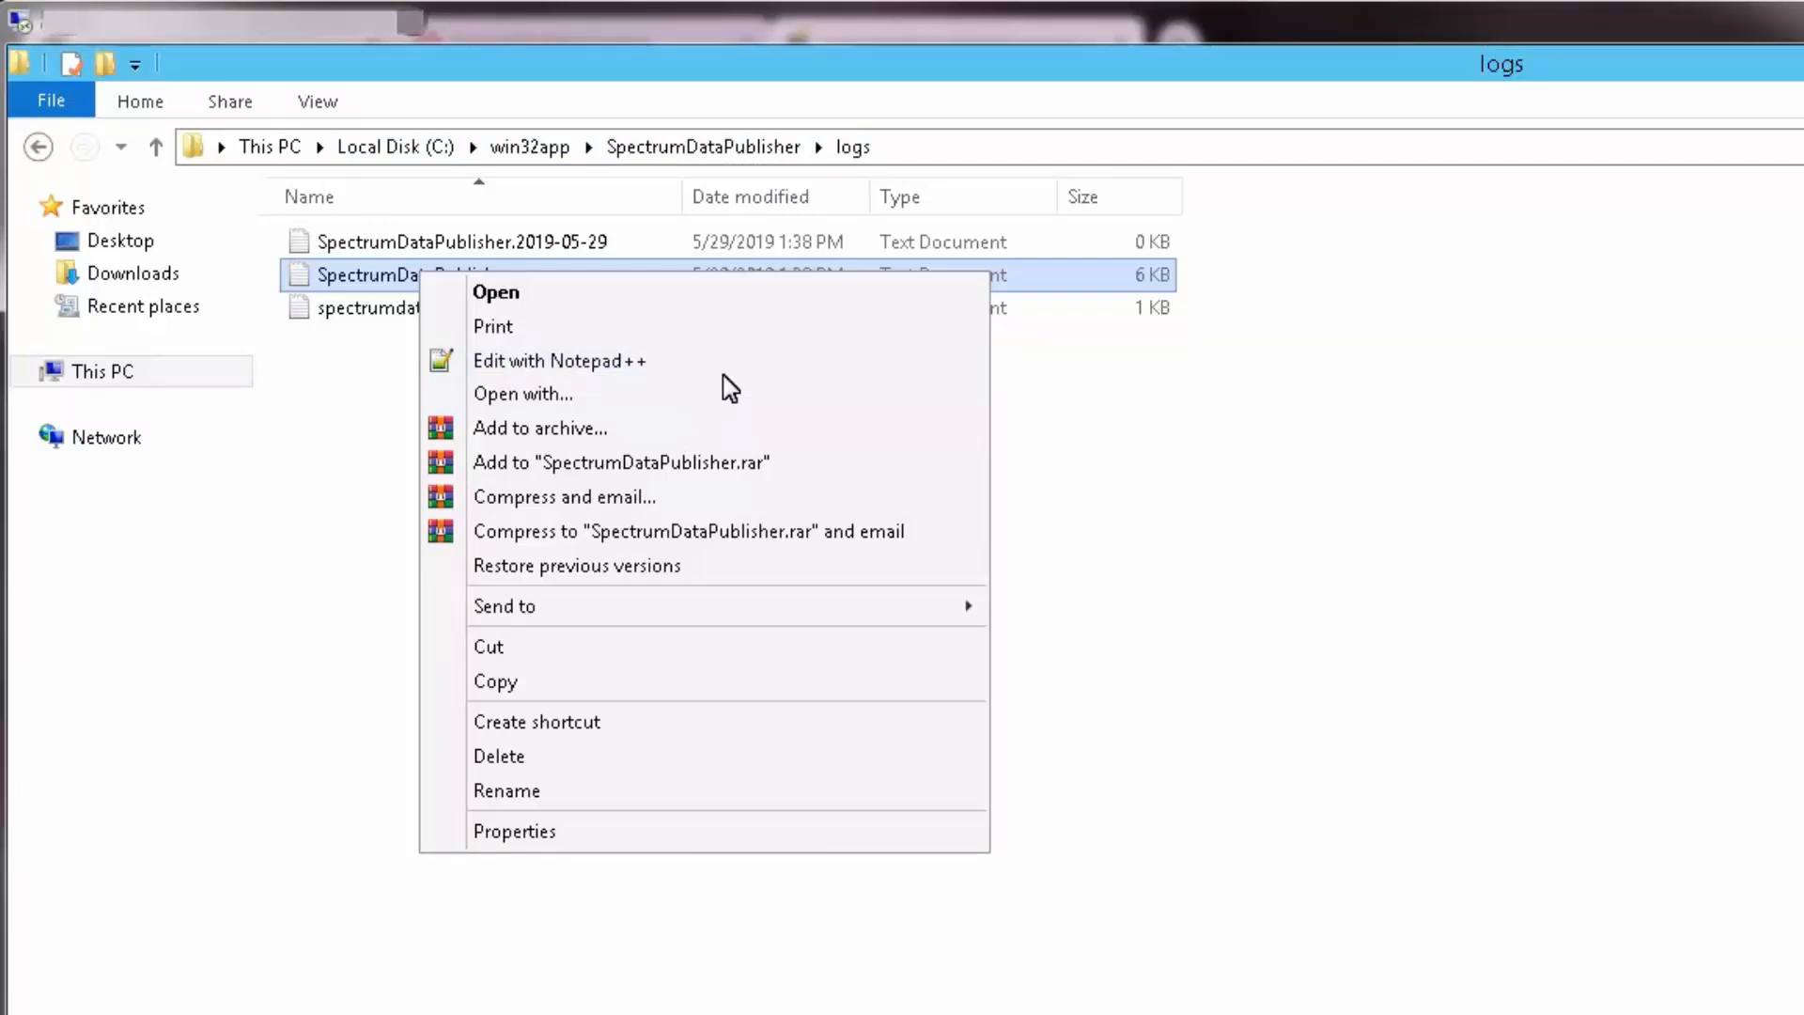
mouse_move(560, 359)
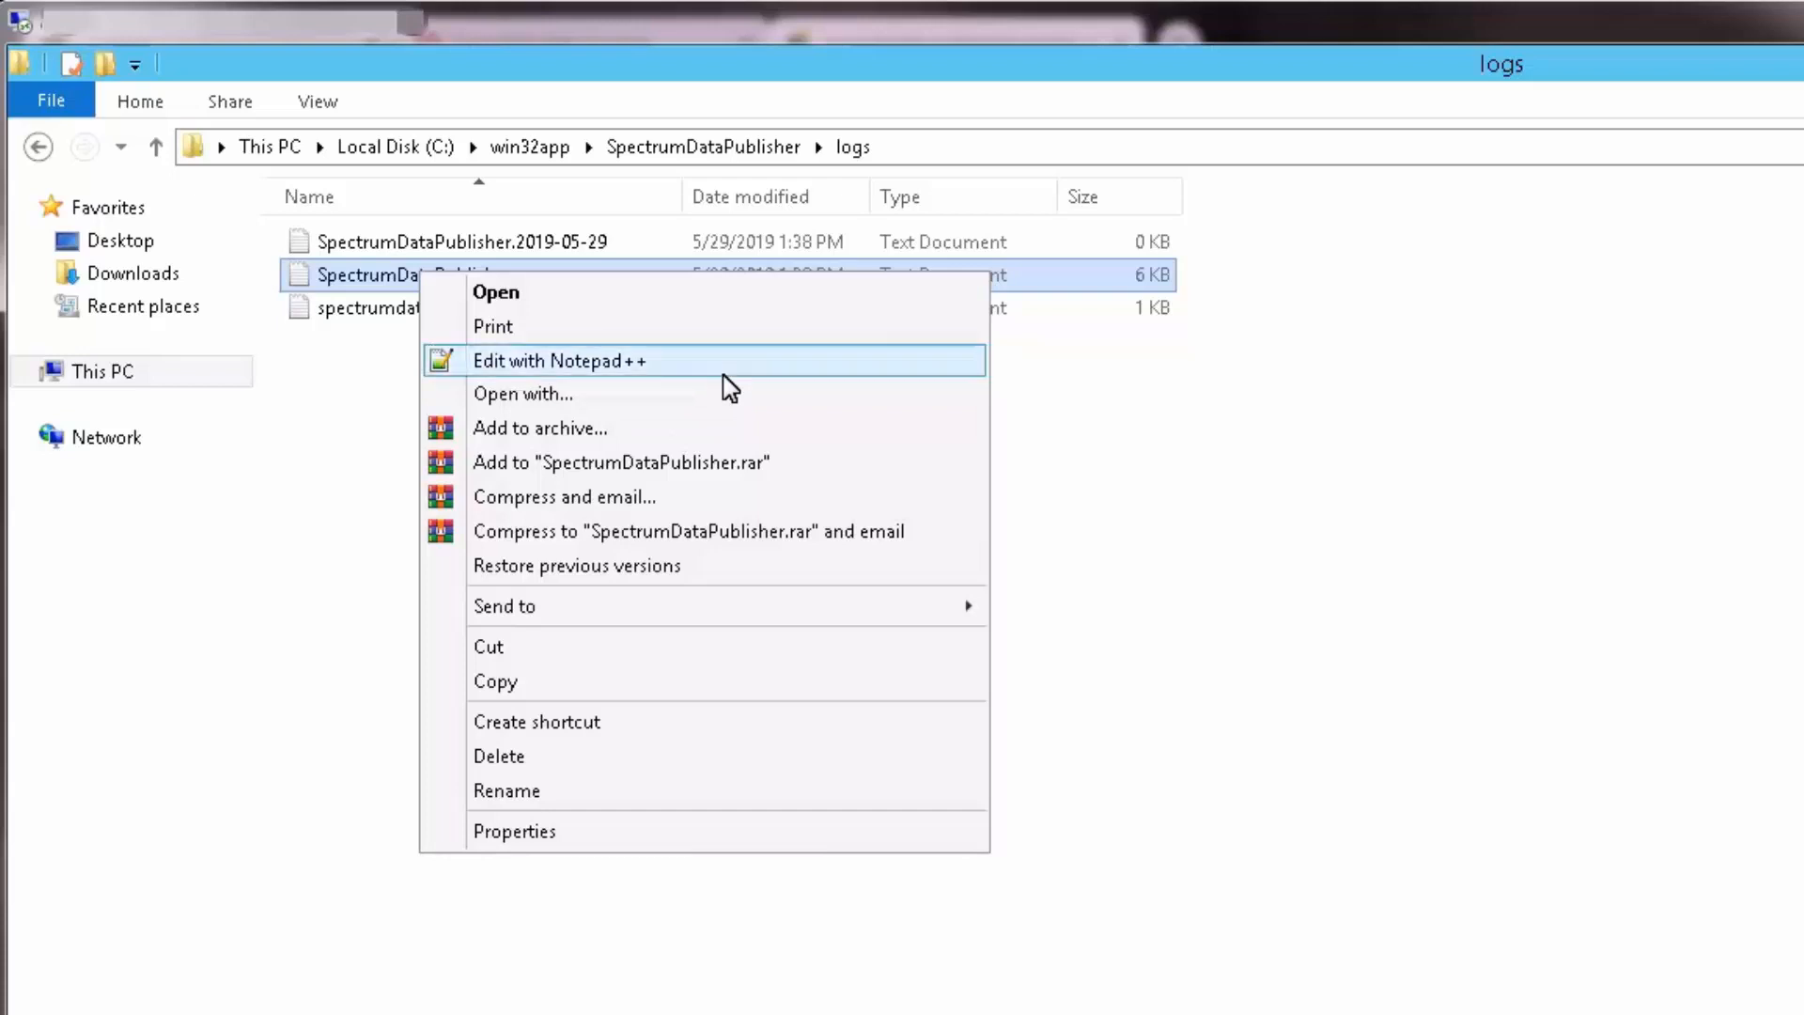
Open the SpectrumDataPublisher log from the logs folder in Notepad++.
left_click(560, 359)
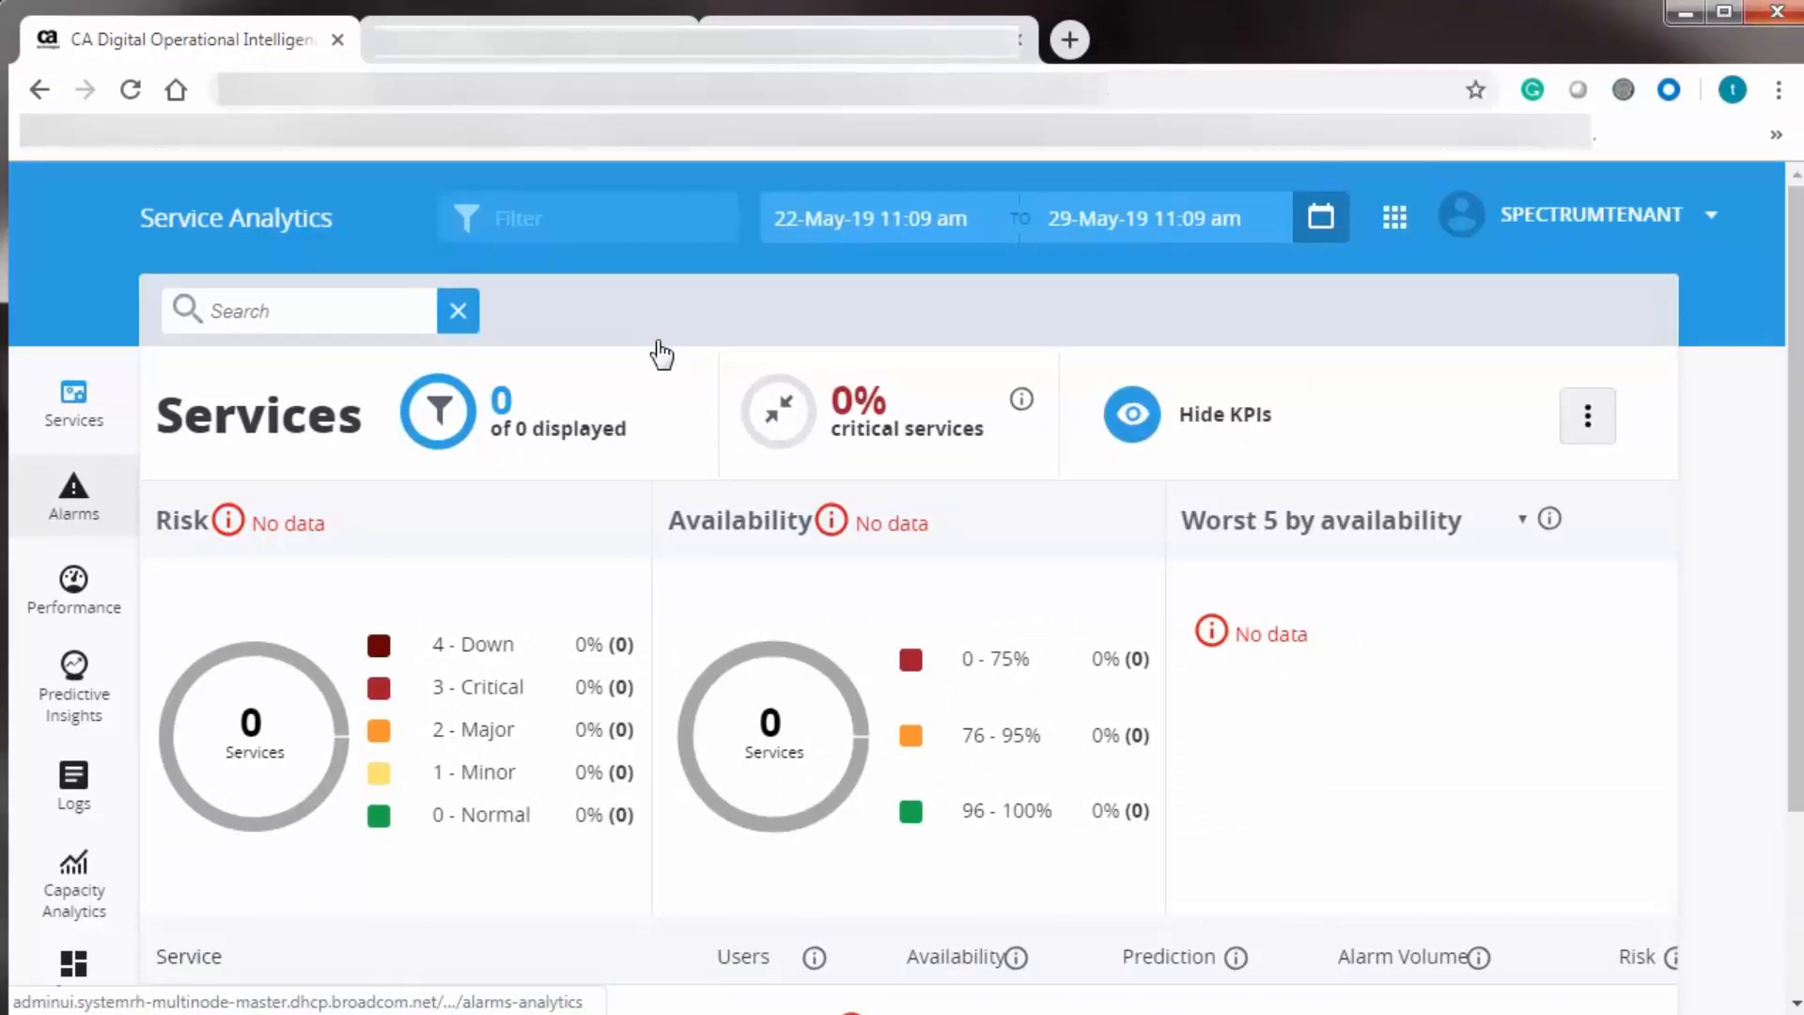
mouse_move(73, 496)
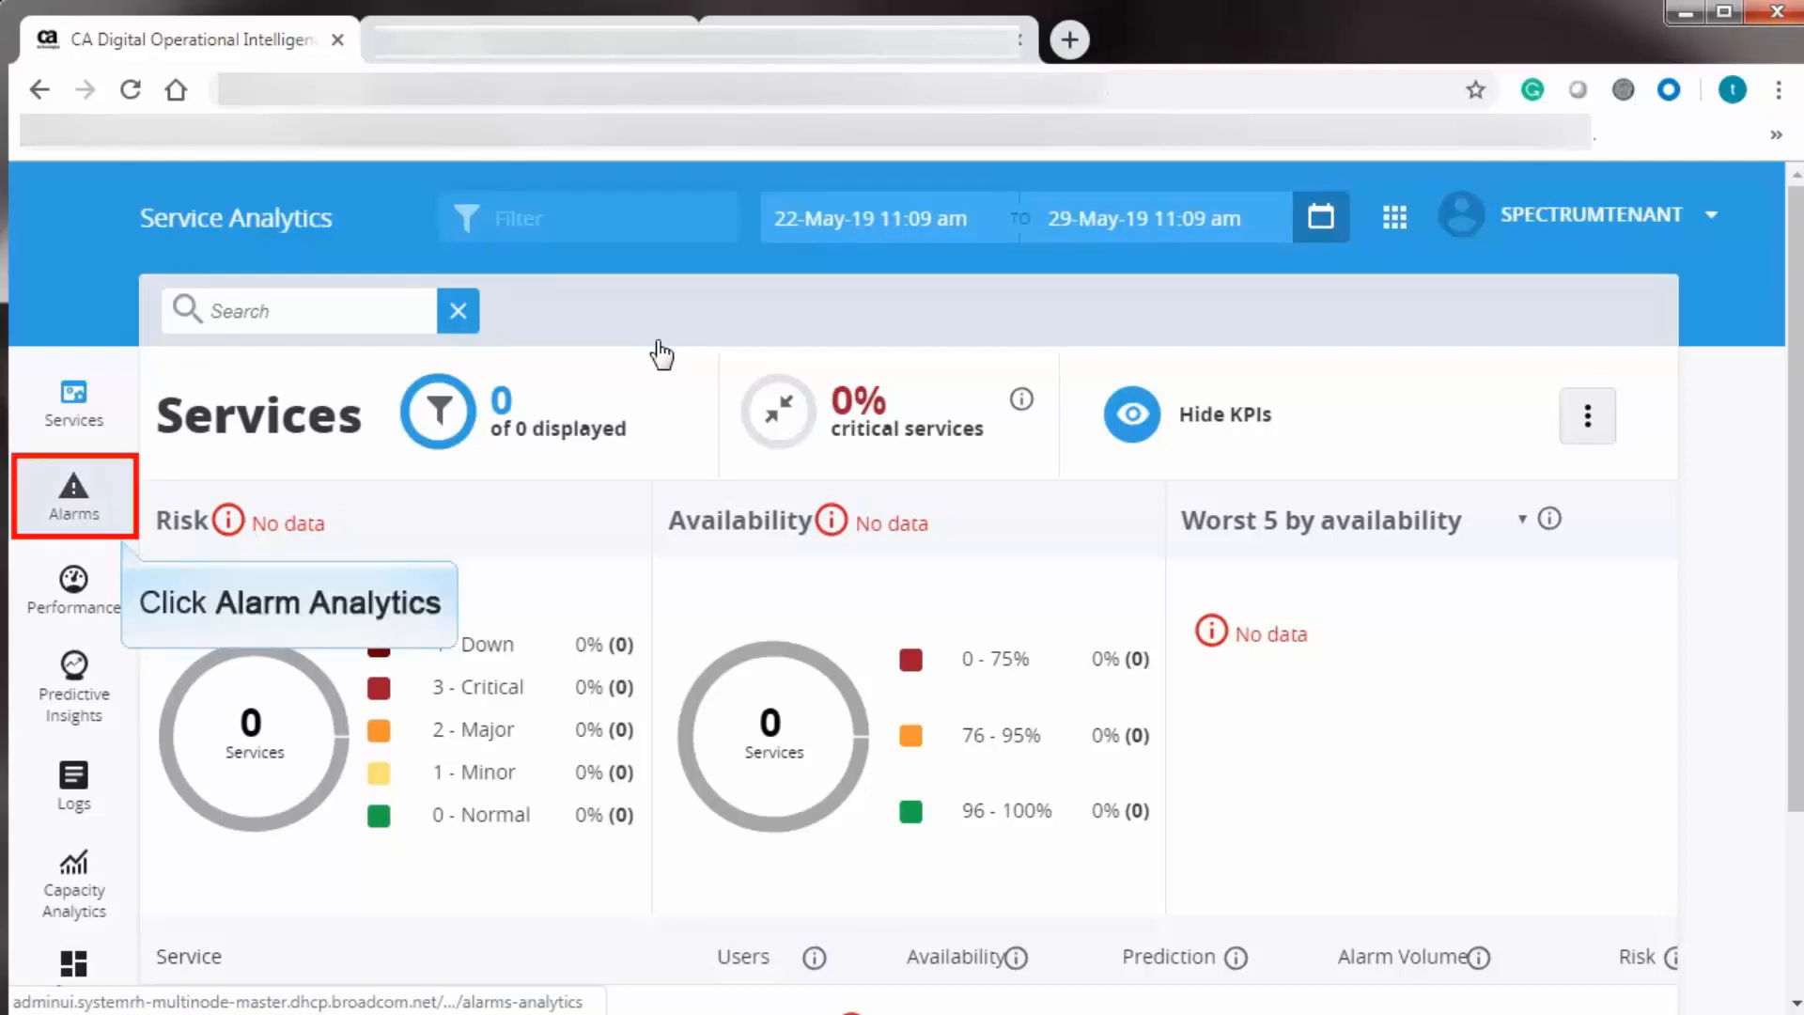
mouse_move(284, 463)
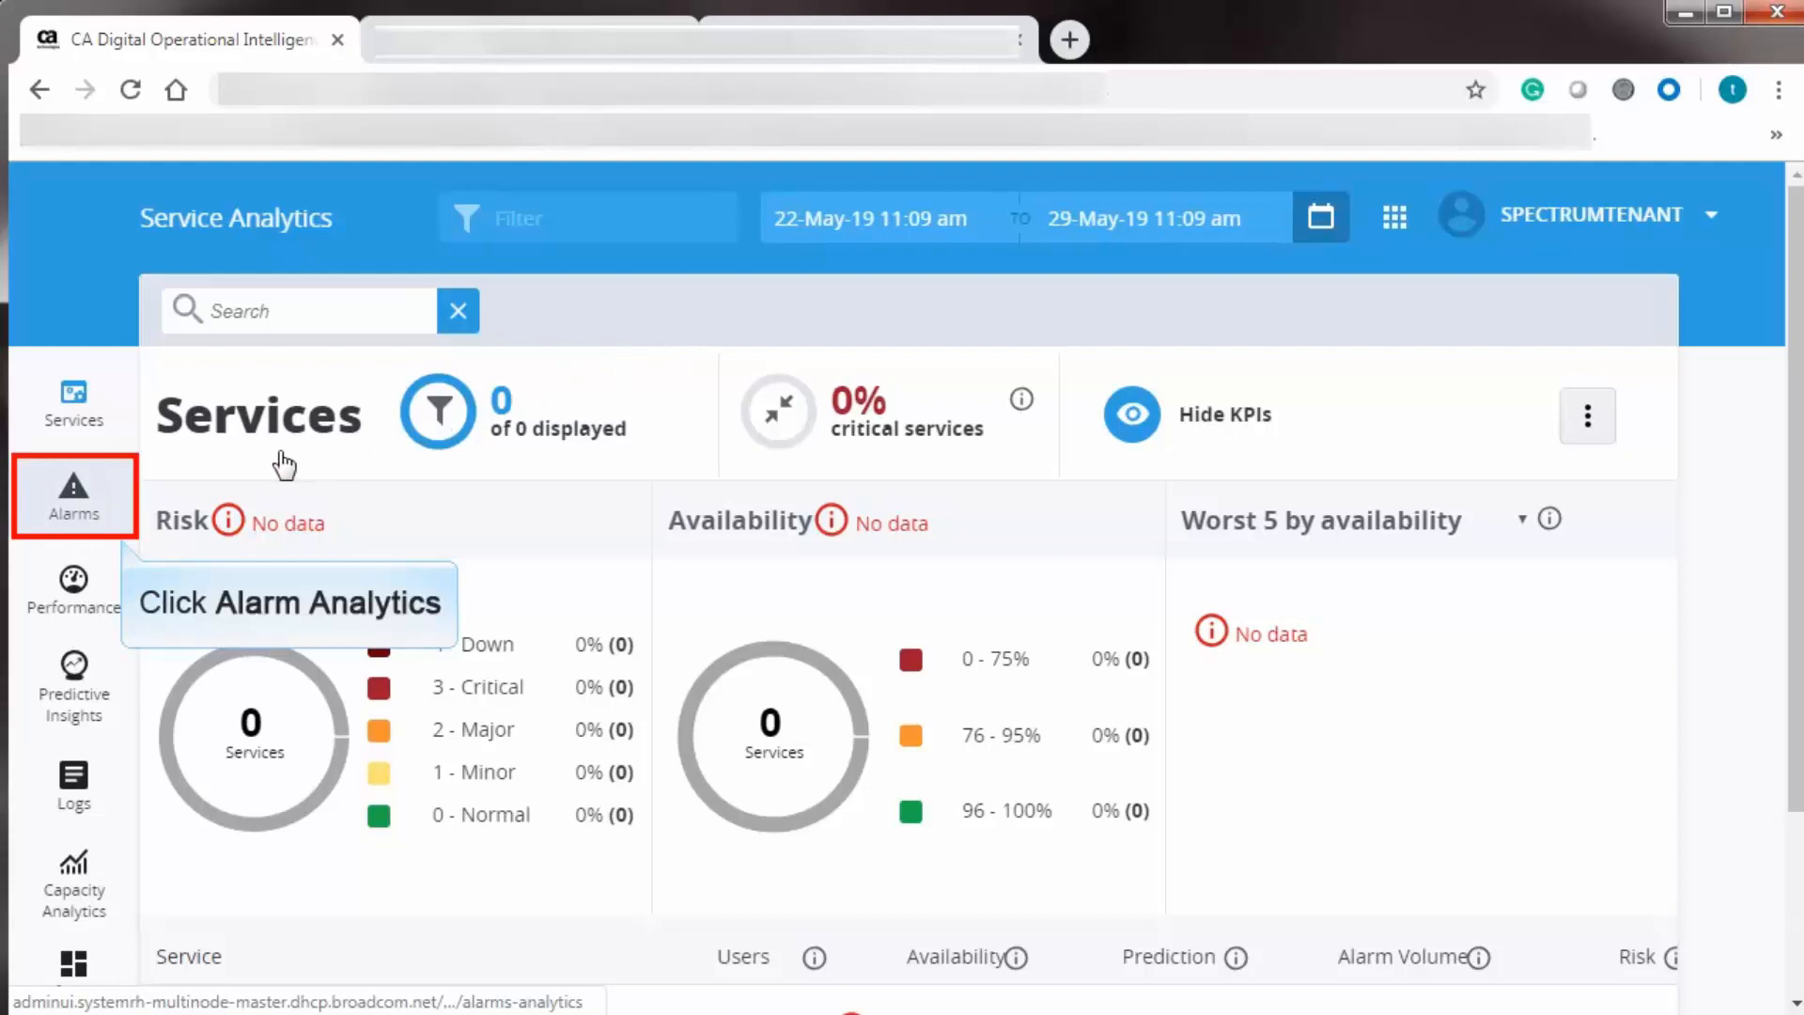
Show Alarm Analytics and scroll the Spectrum-sourced alarms, 10 of 11 shown.
left_click(72, 497)
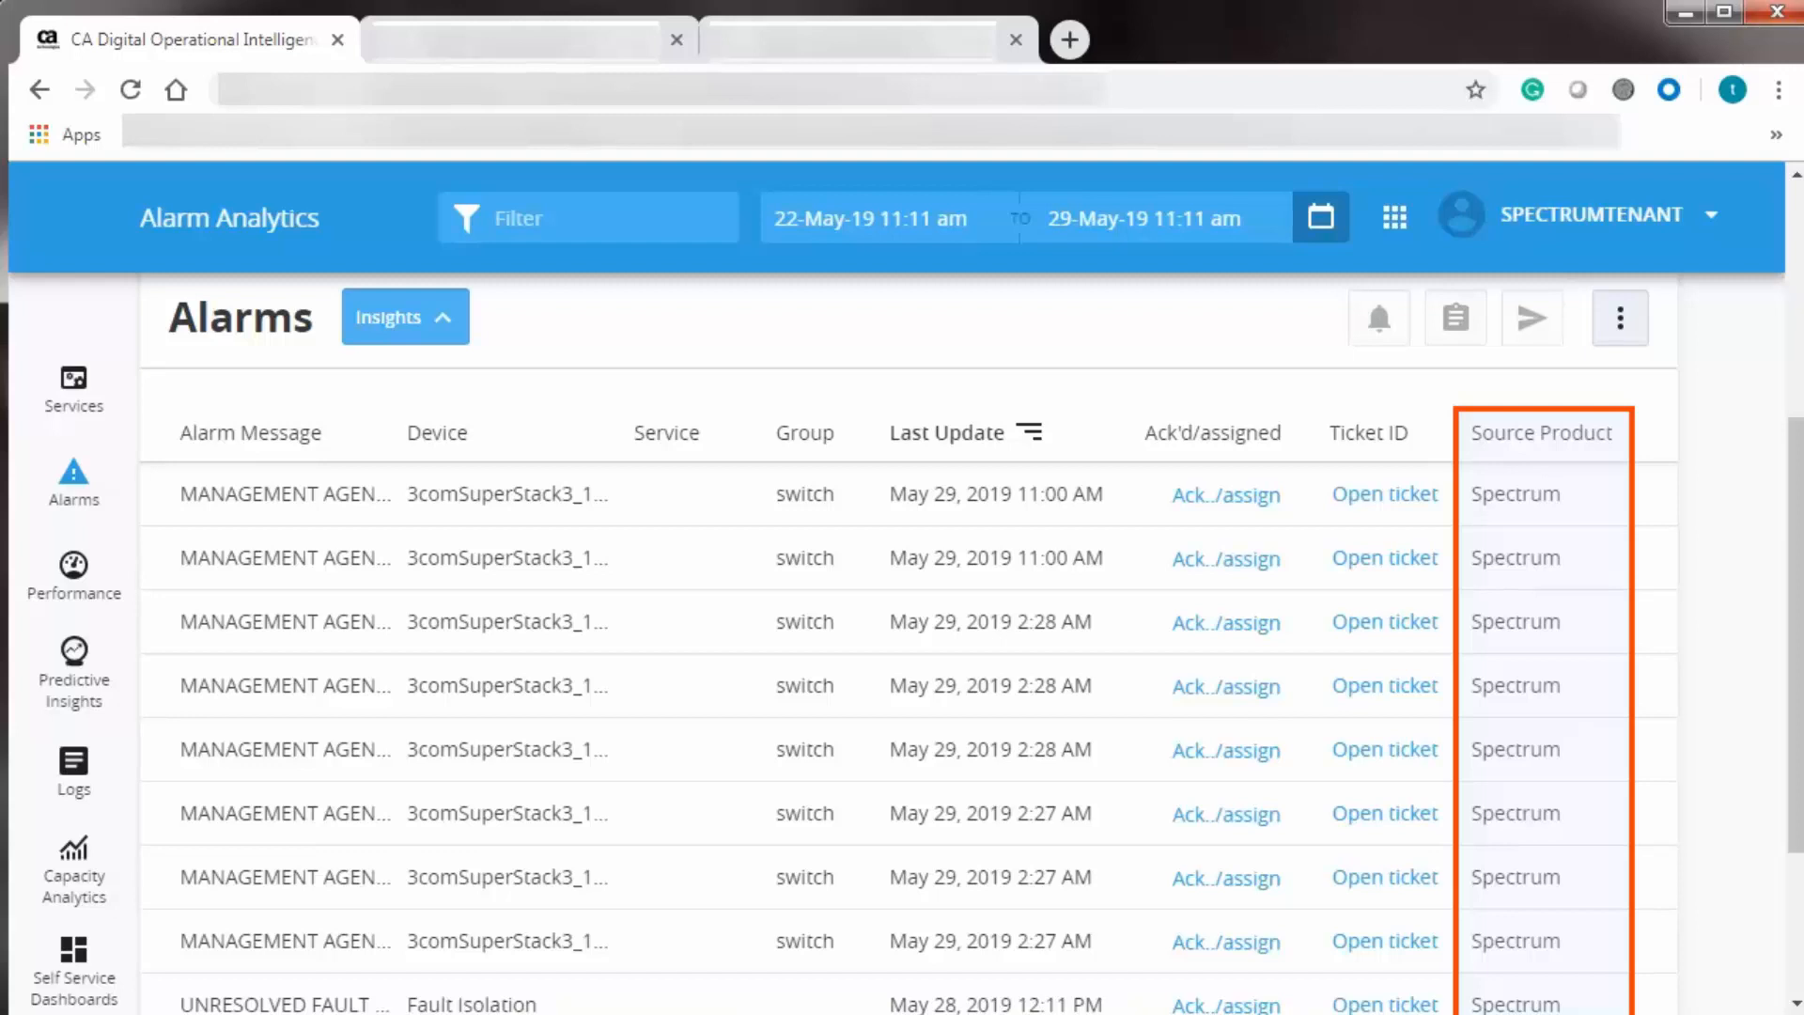
scroll("down", 3)
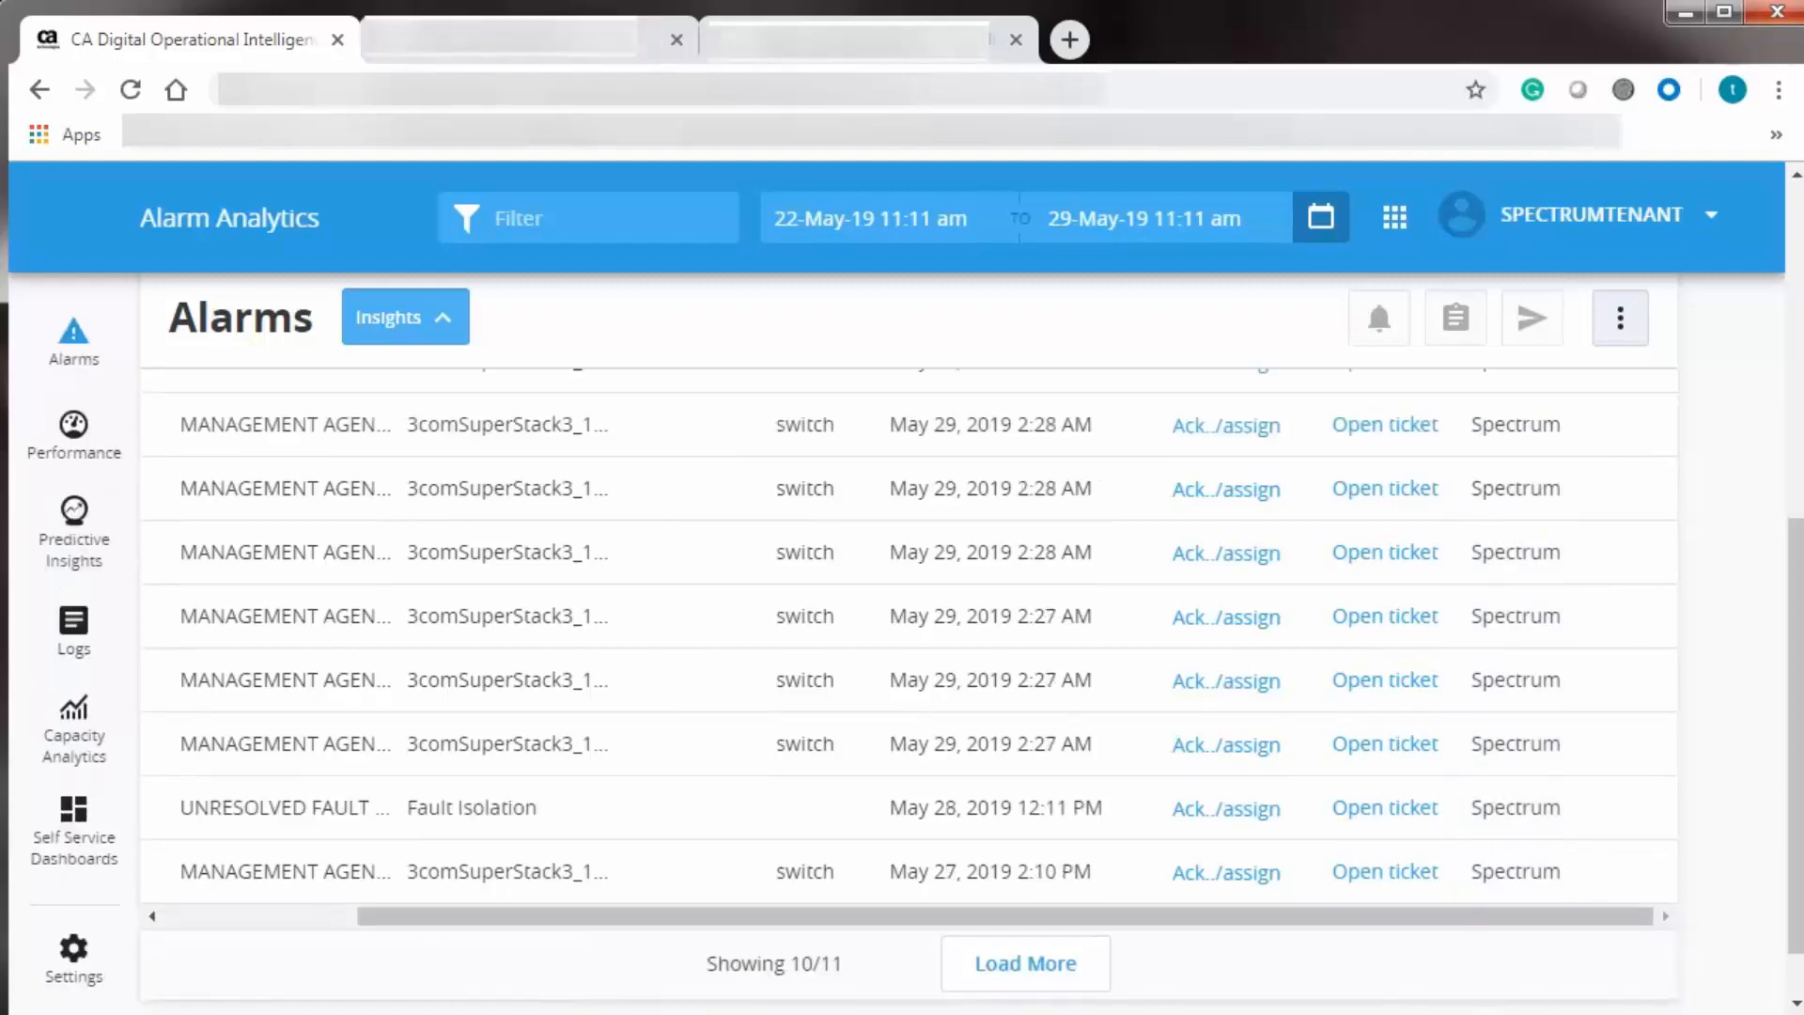